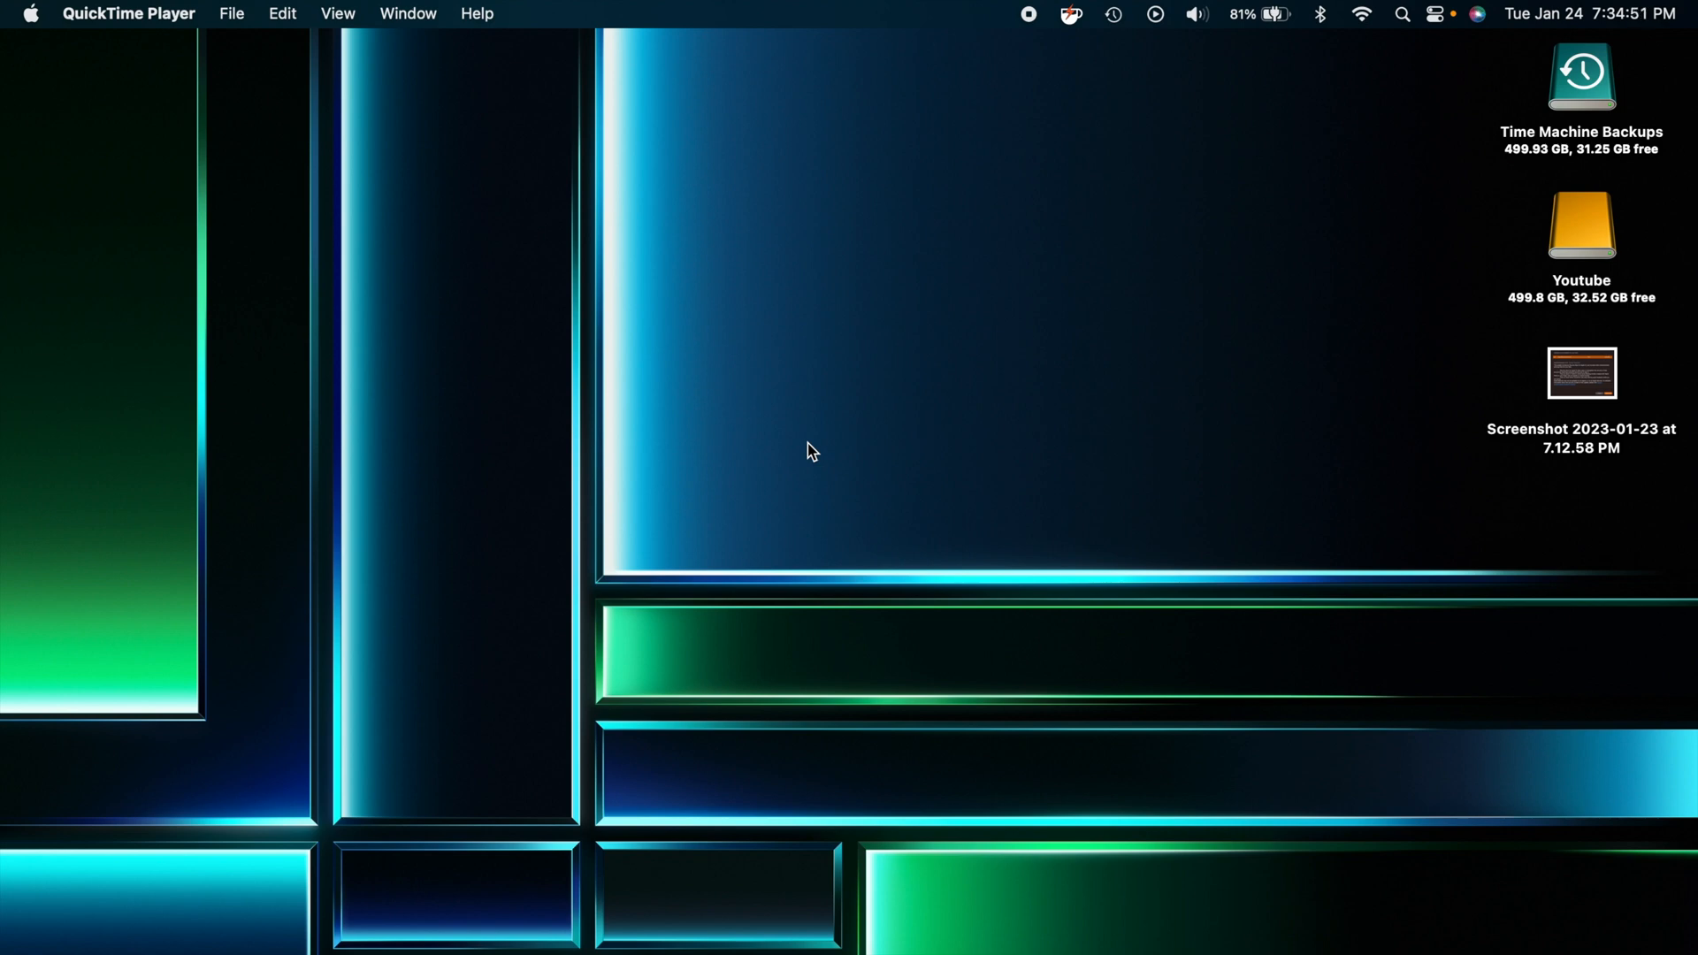
mouse_move(992, 272)
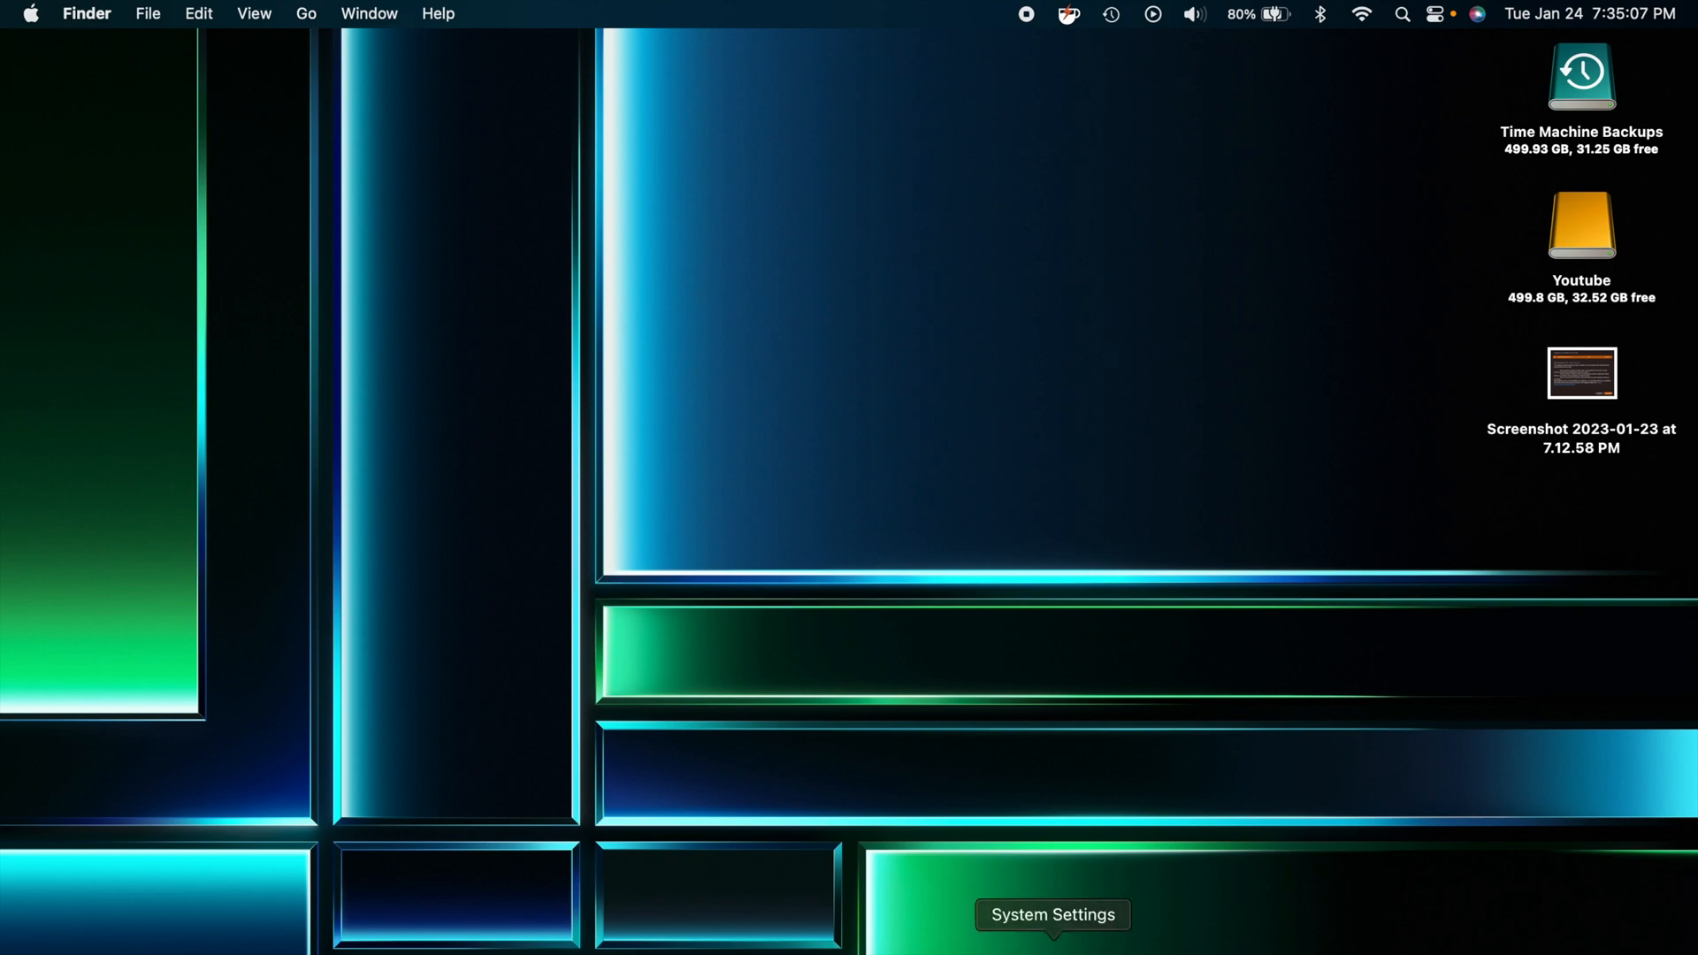
Apply the Grid Magenta wallpaper, briefly hiding System Settings to view it on the desktop.
left_click(1050, 915)
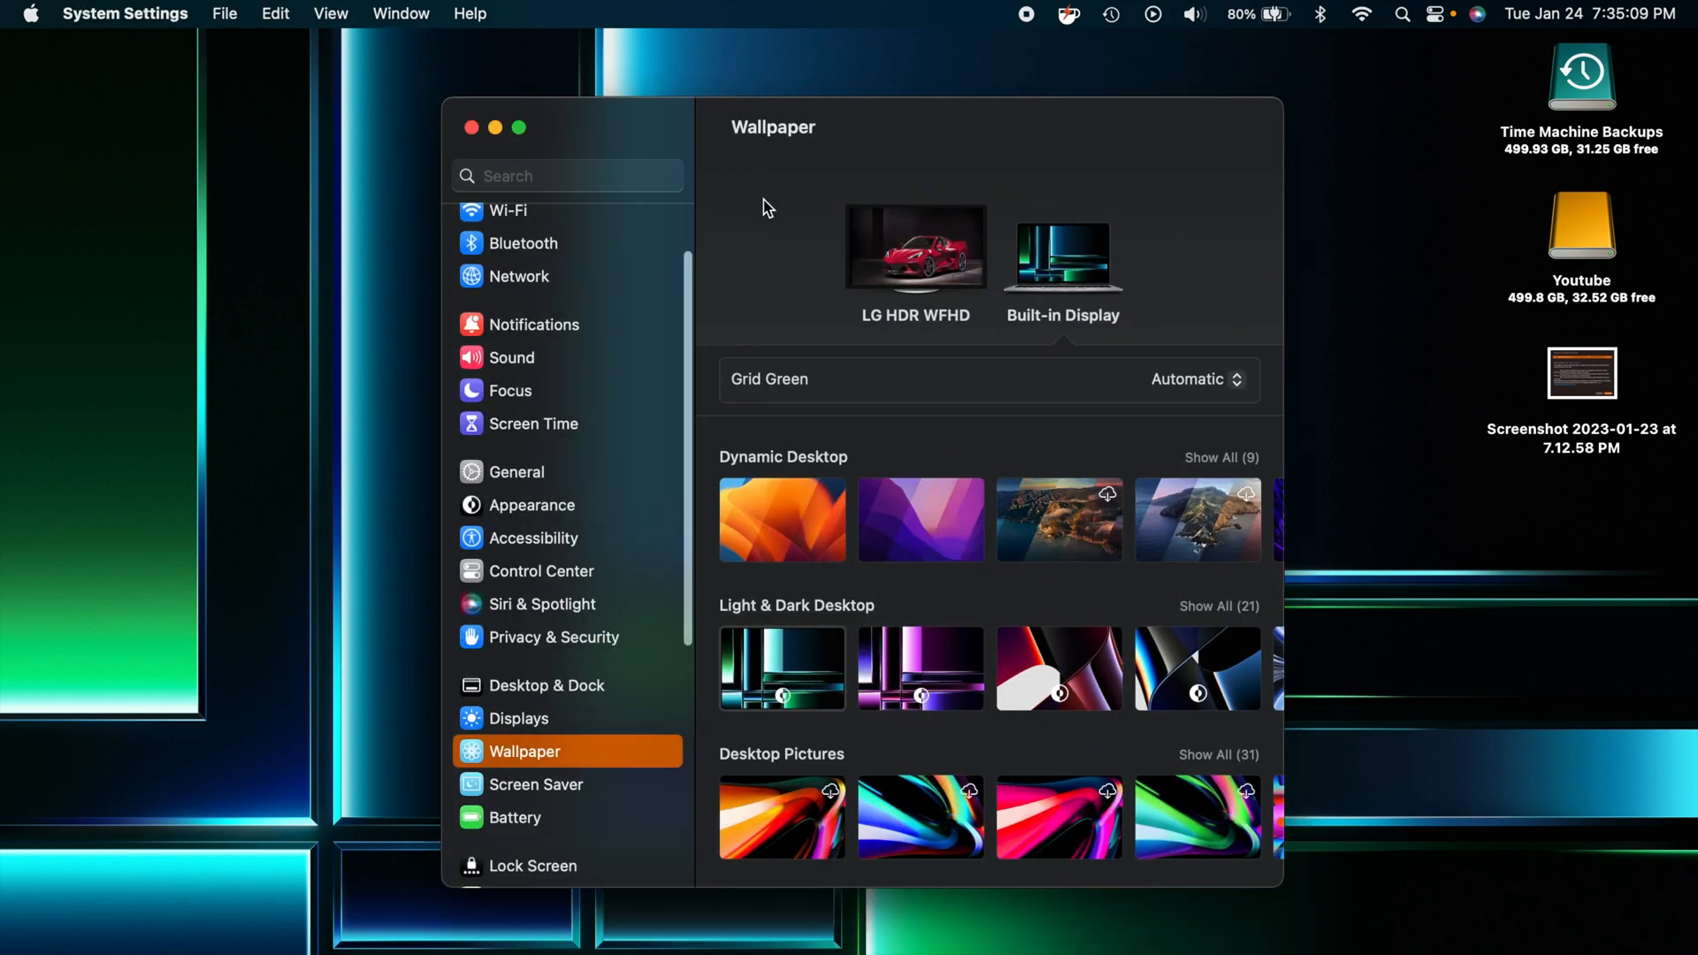
scroll("down", 3)
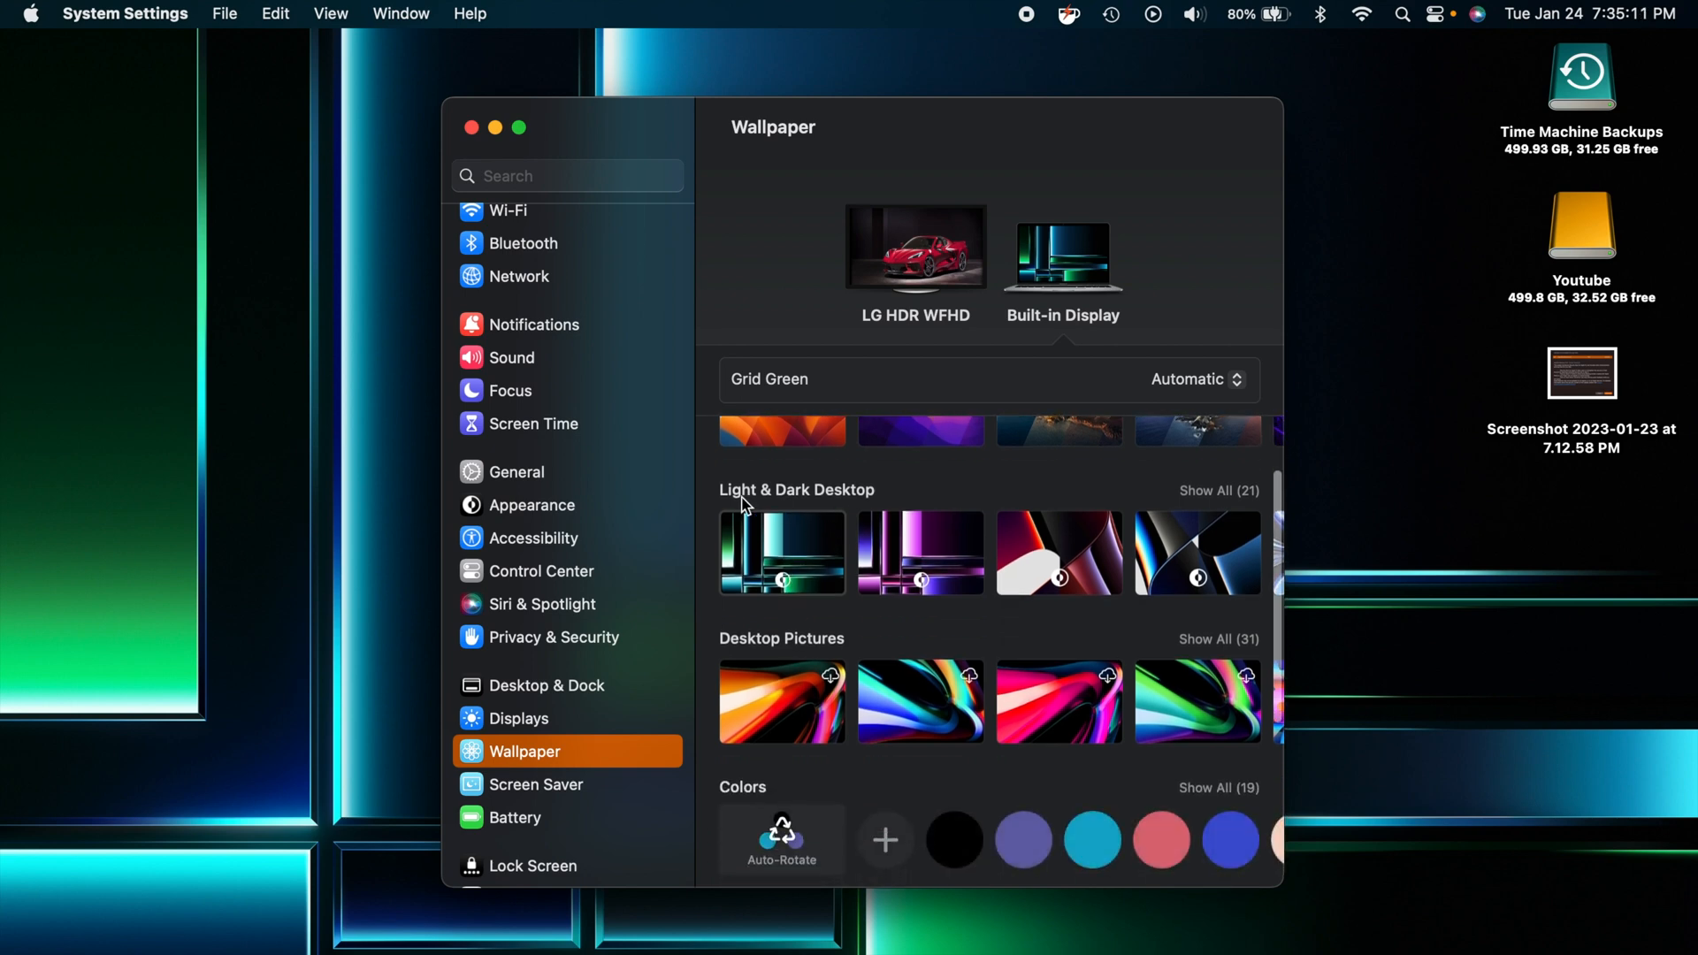
mouse_move(774, 550)
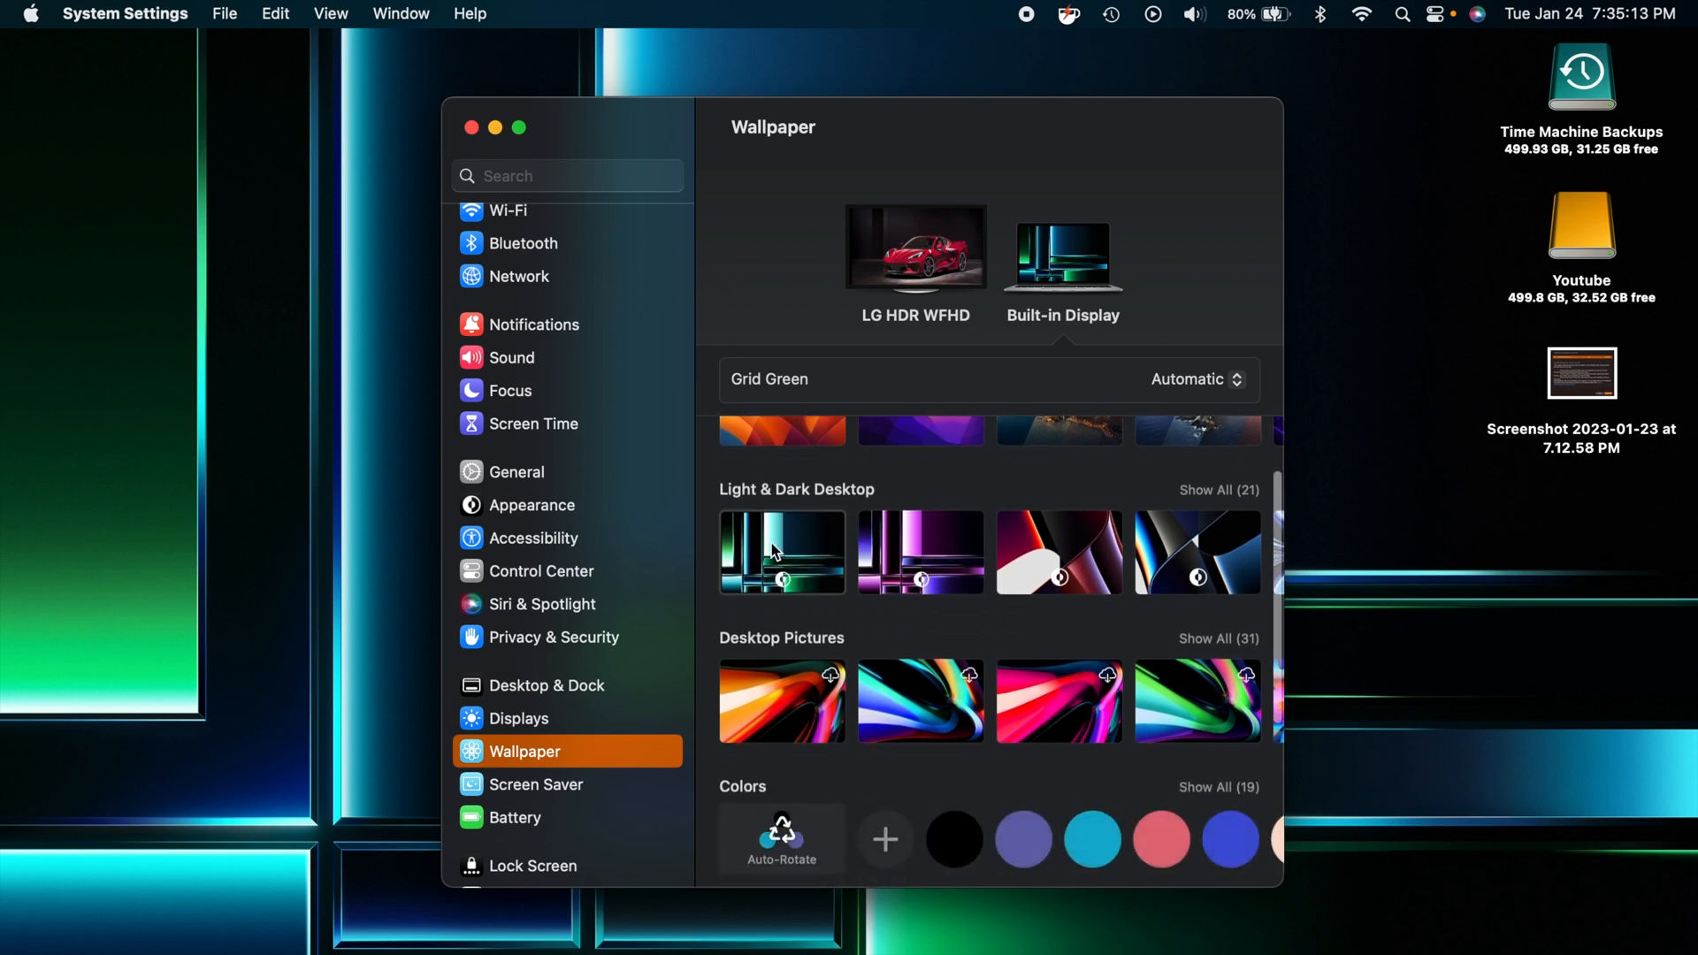
mouse_move(782, 552)
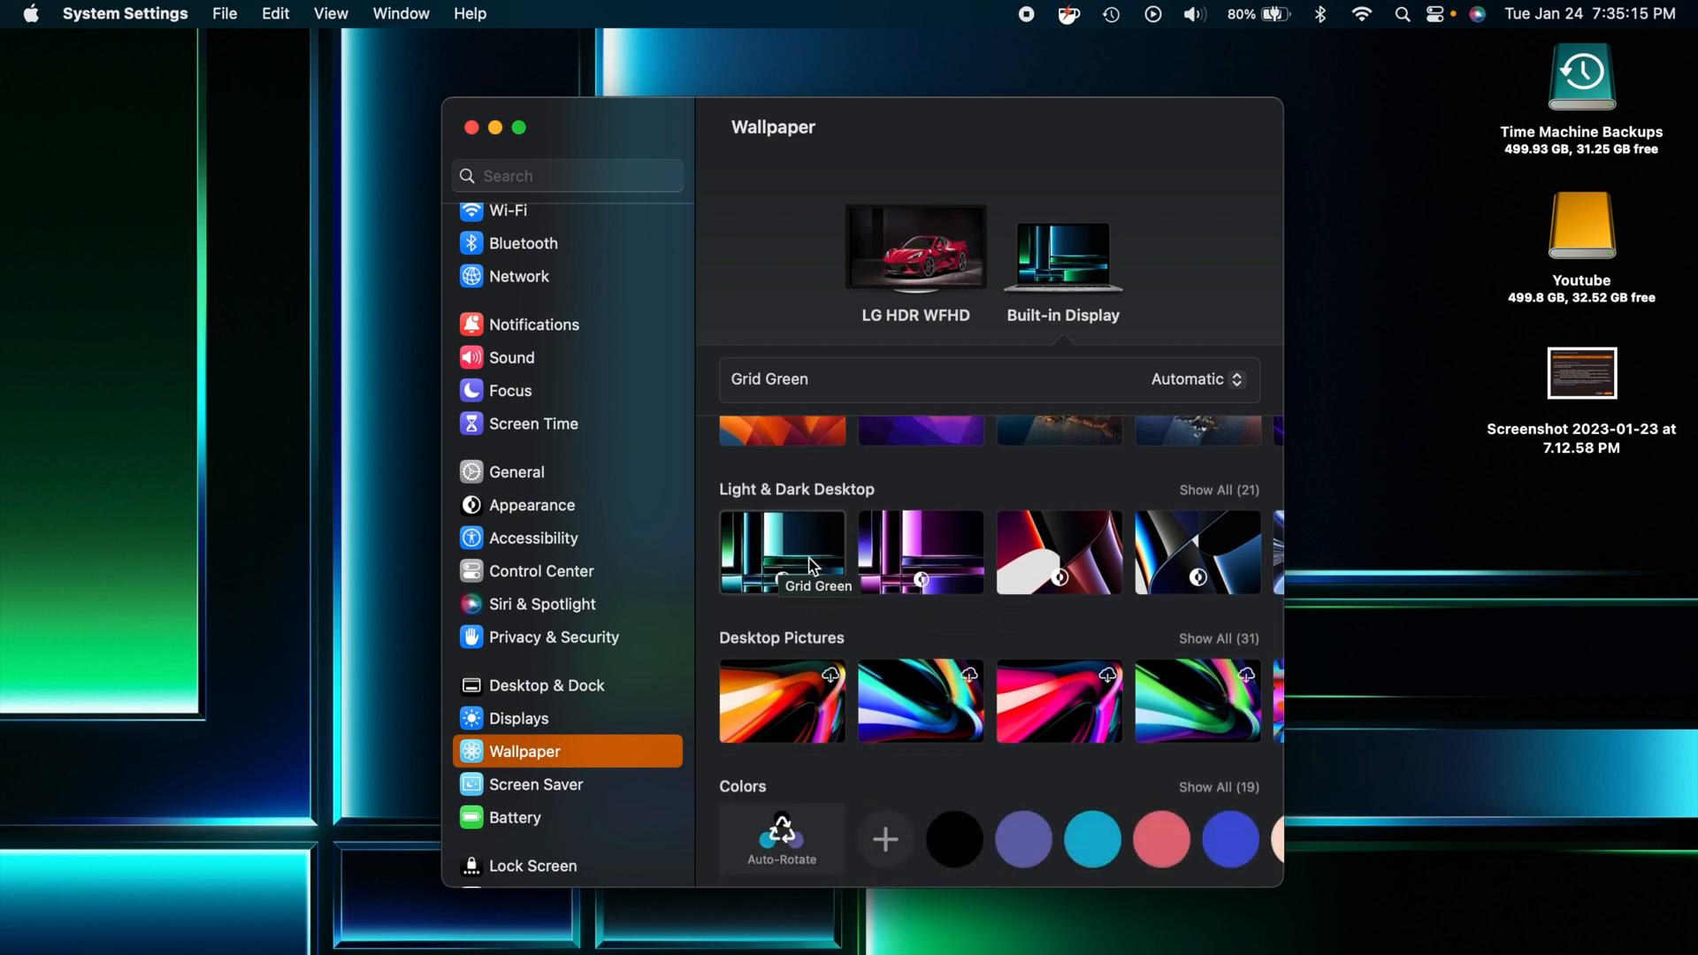
left_click(920, 552)
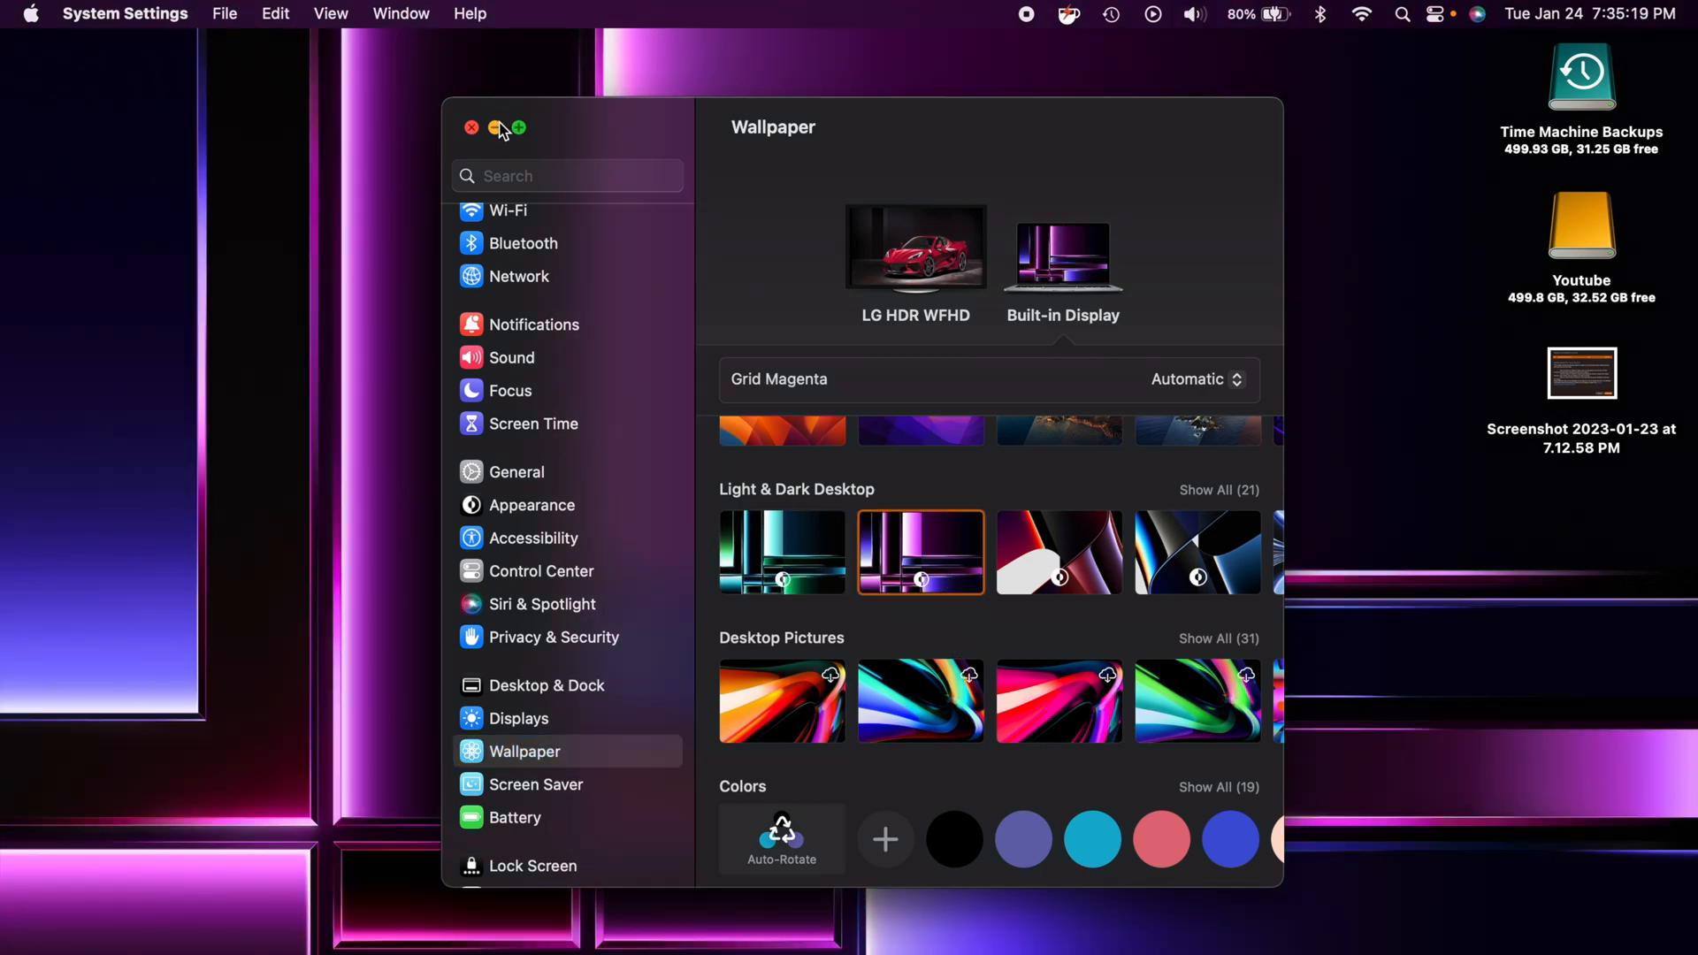
left_click(495, 127)
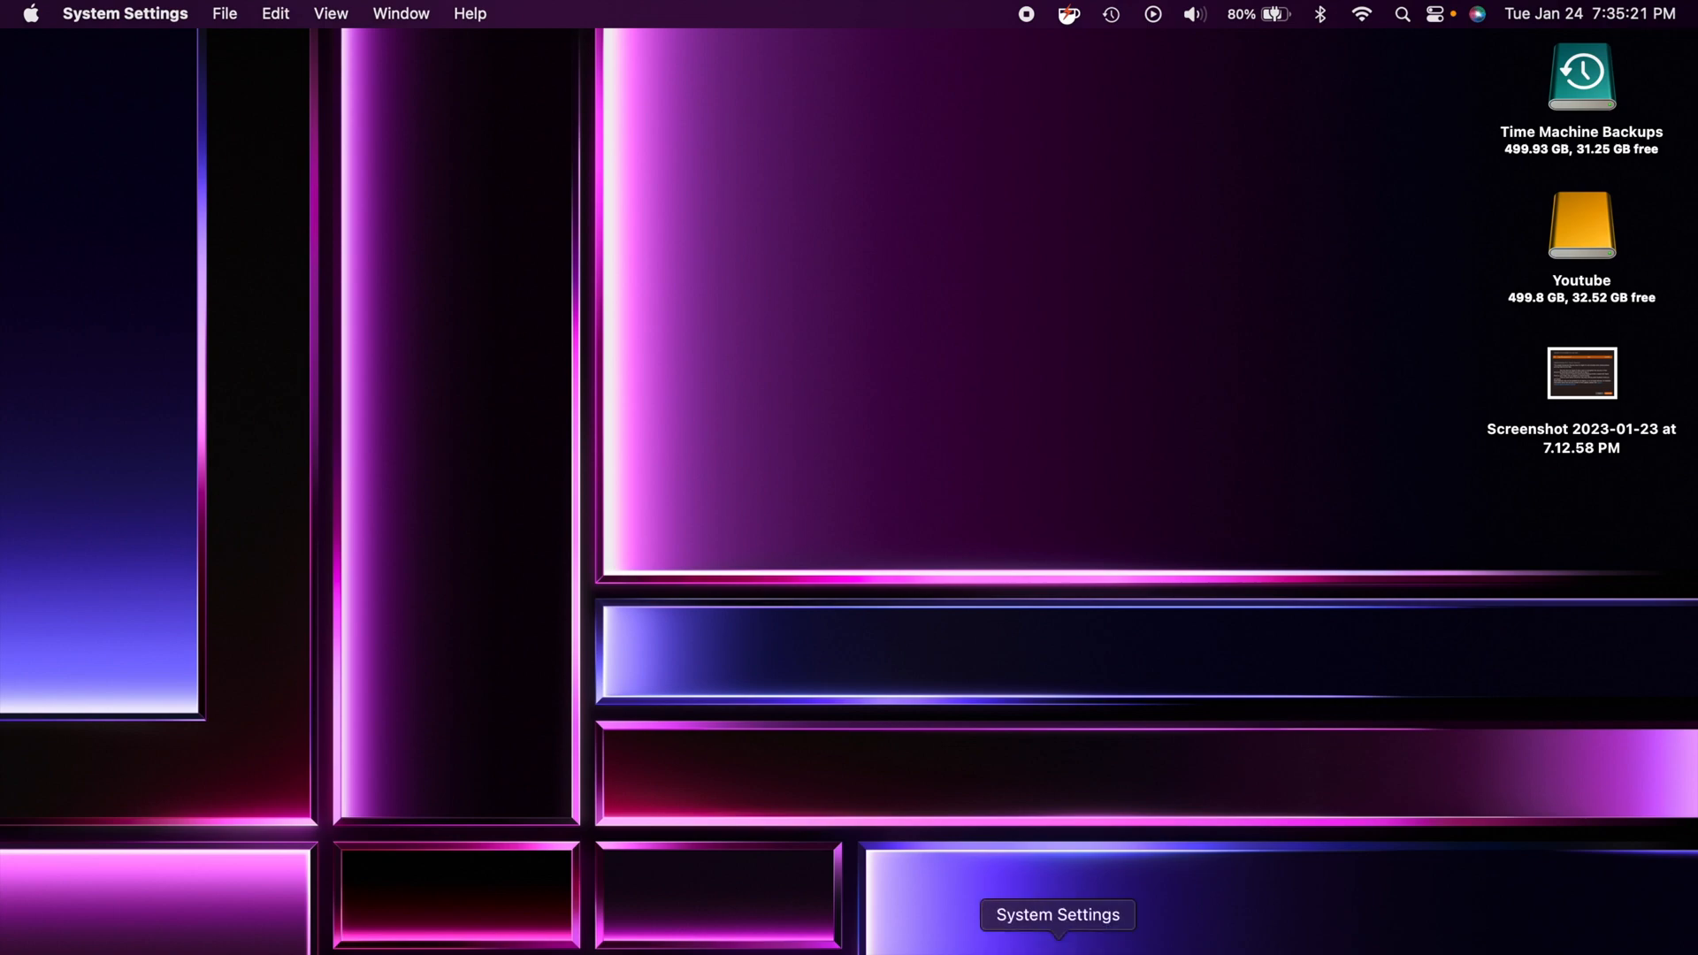
left_click(1058, 915)
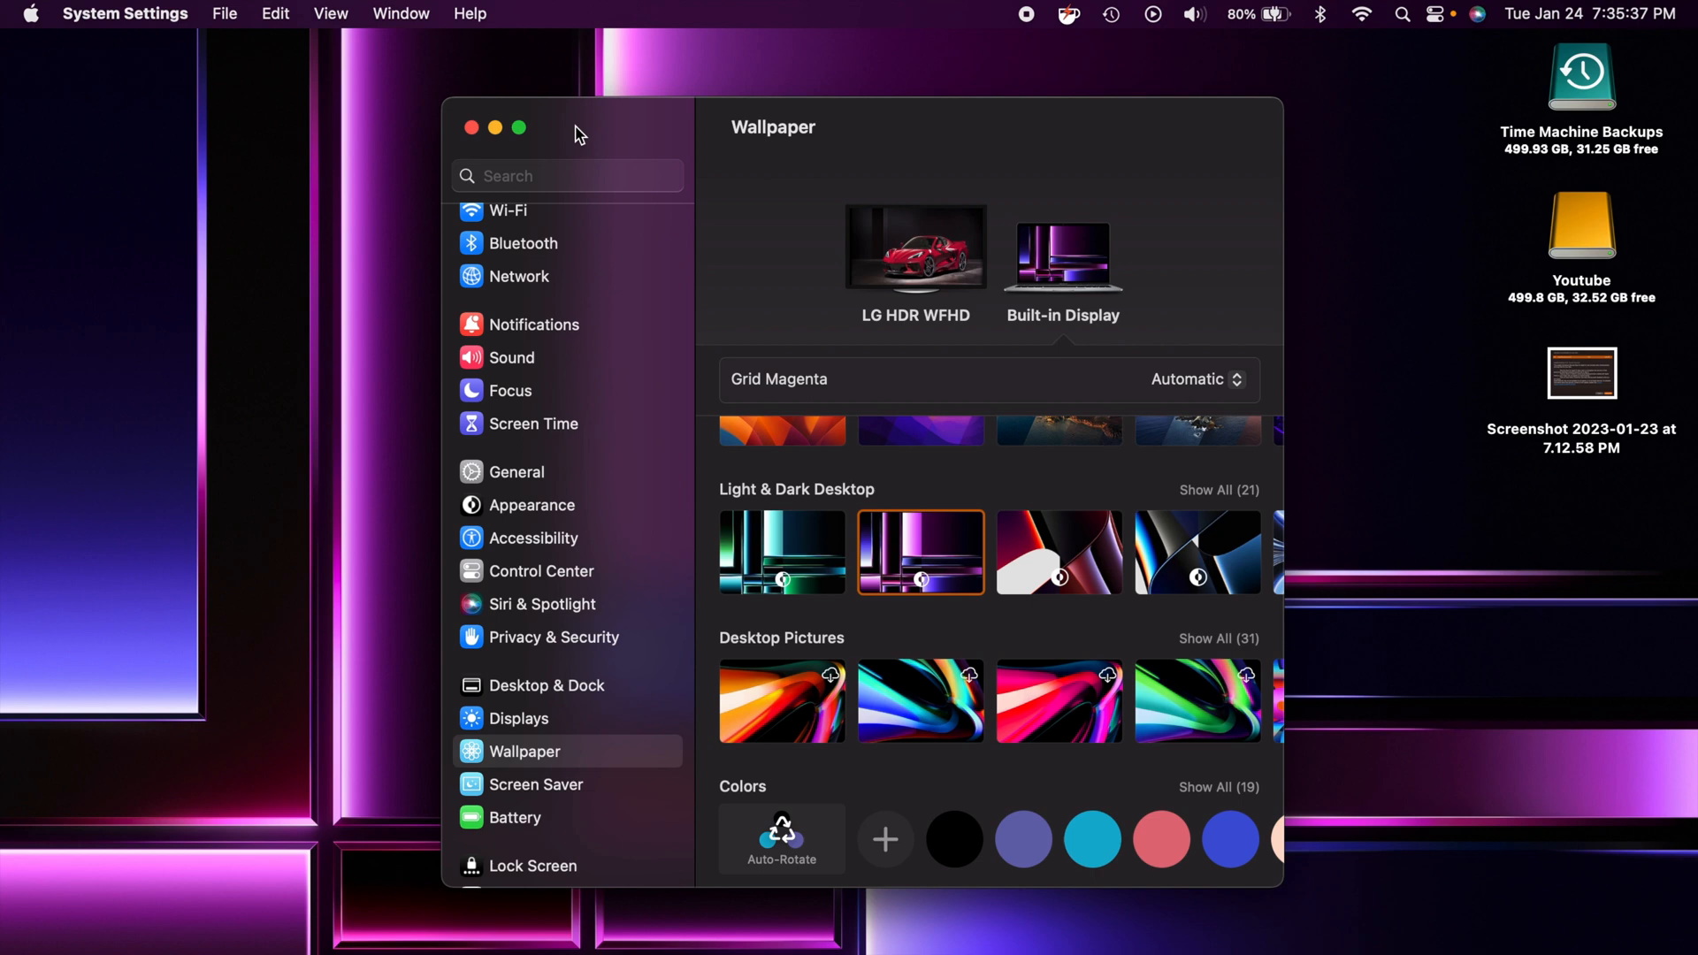
mouse_move(944, 571)
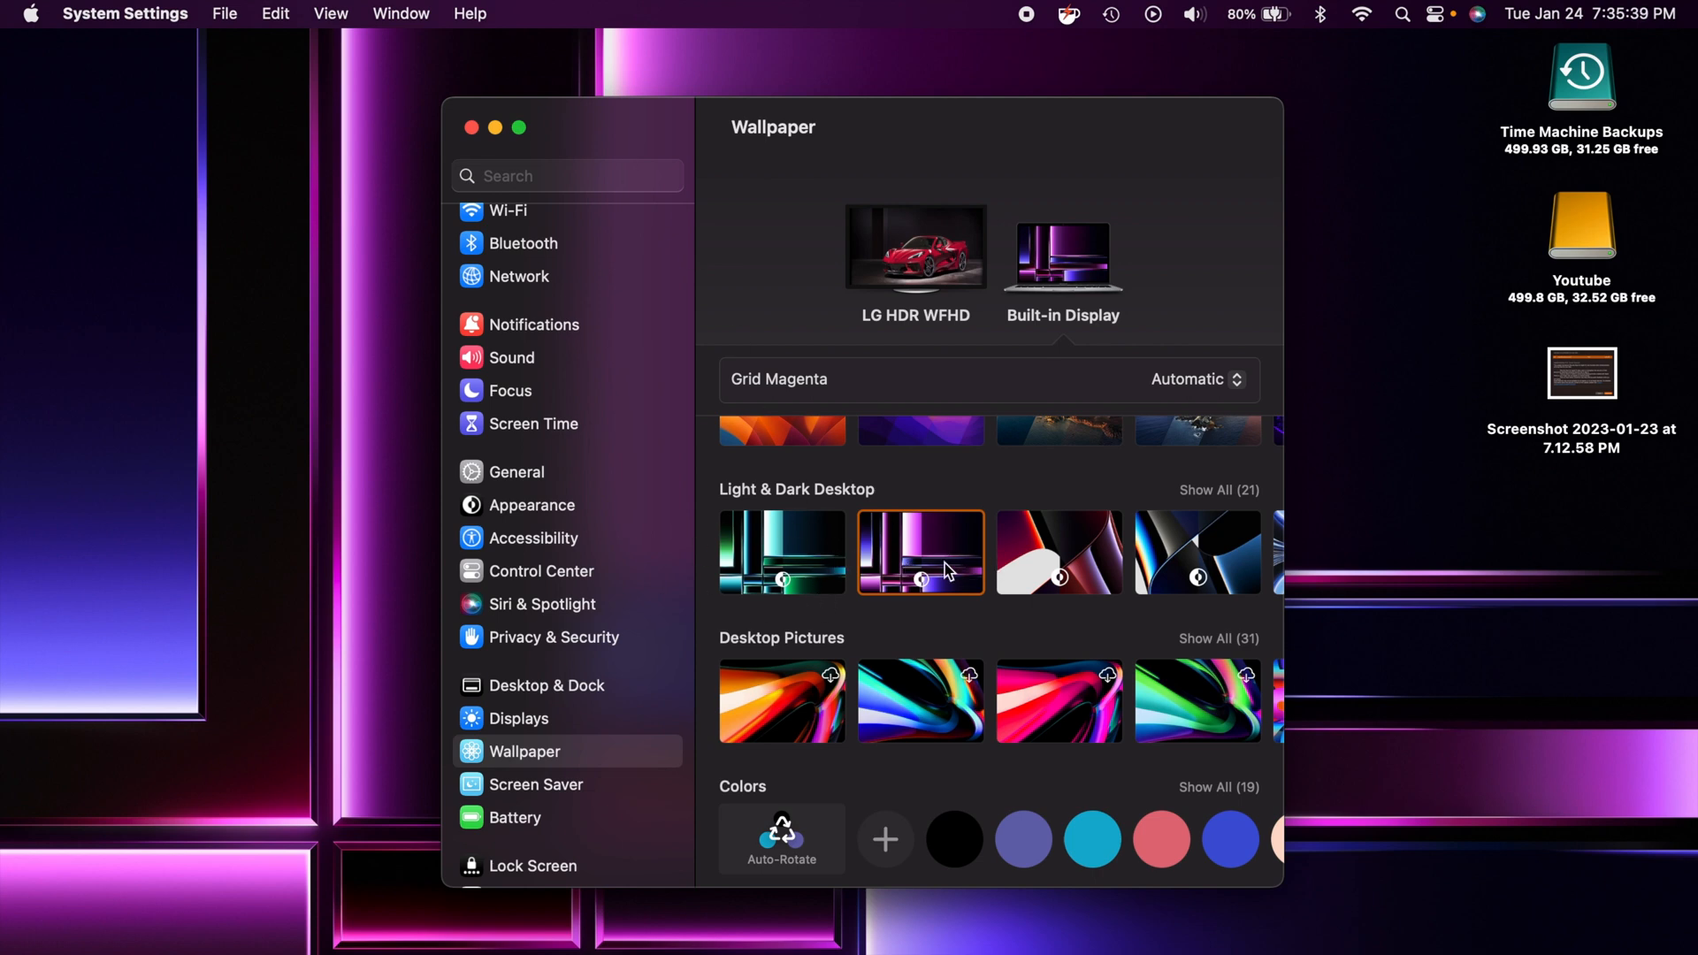
mouse_move(490, 131)
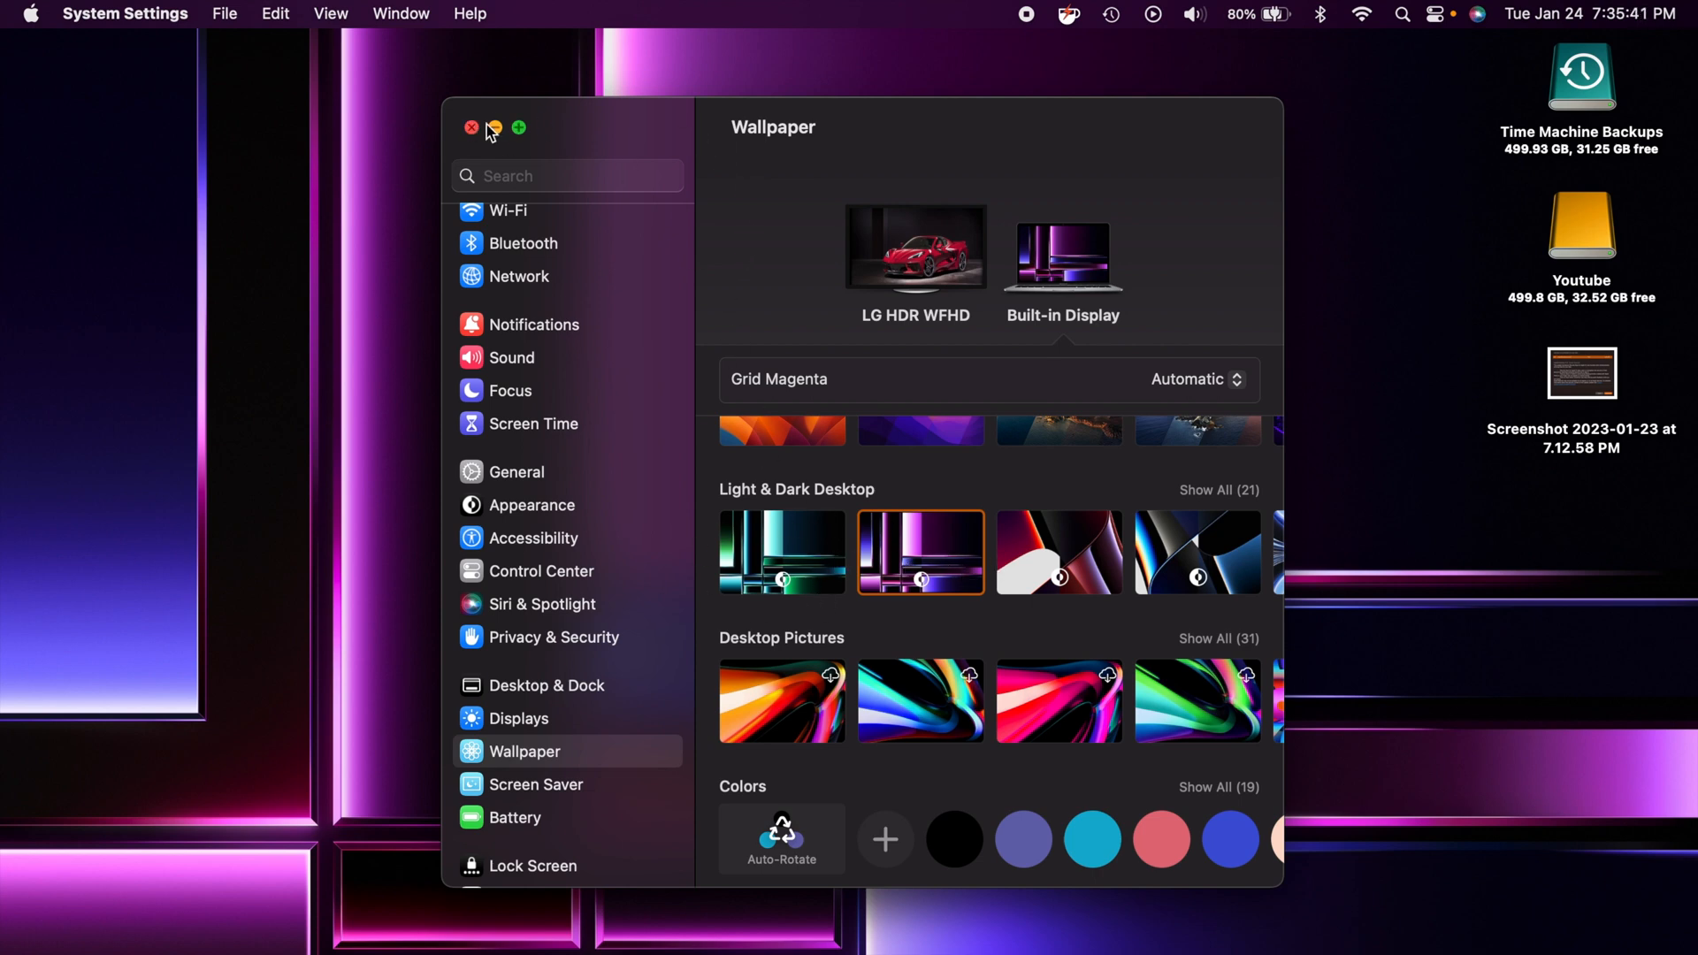
Hide the System Settings window from the desktop.
left_click(471, 128)
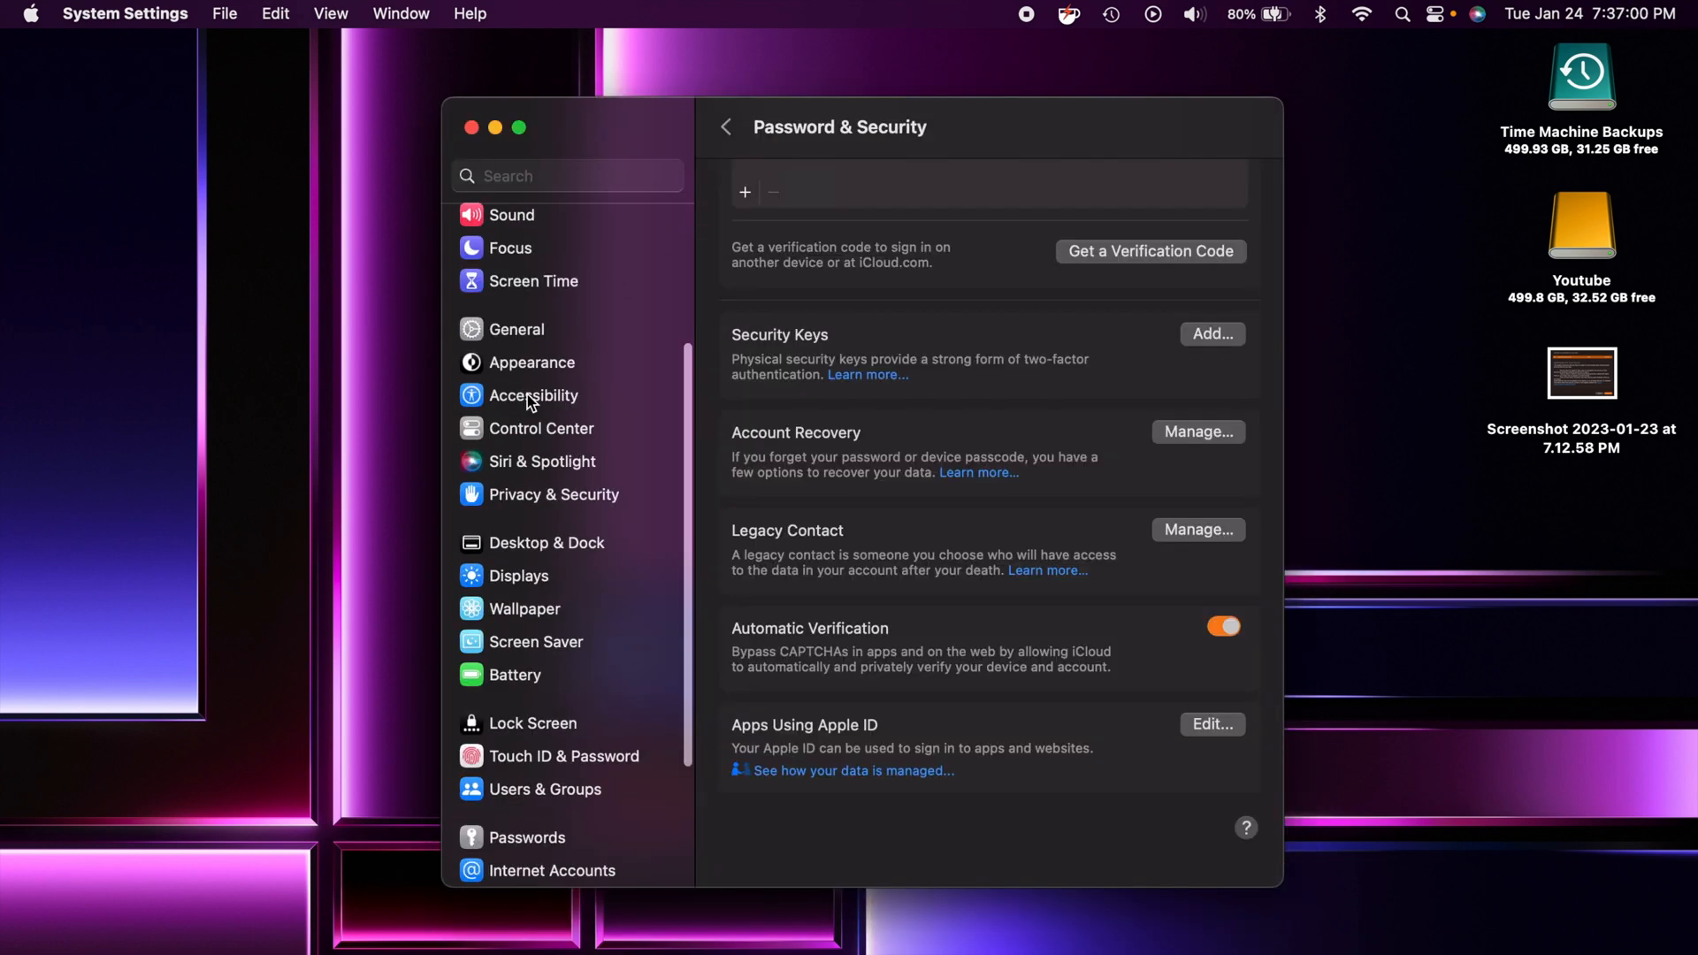
mouse_move(582, 180)
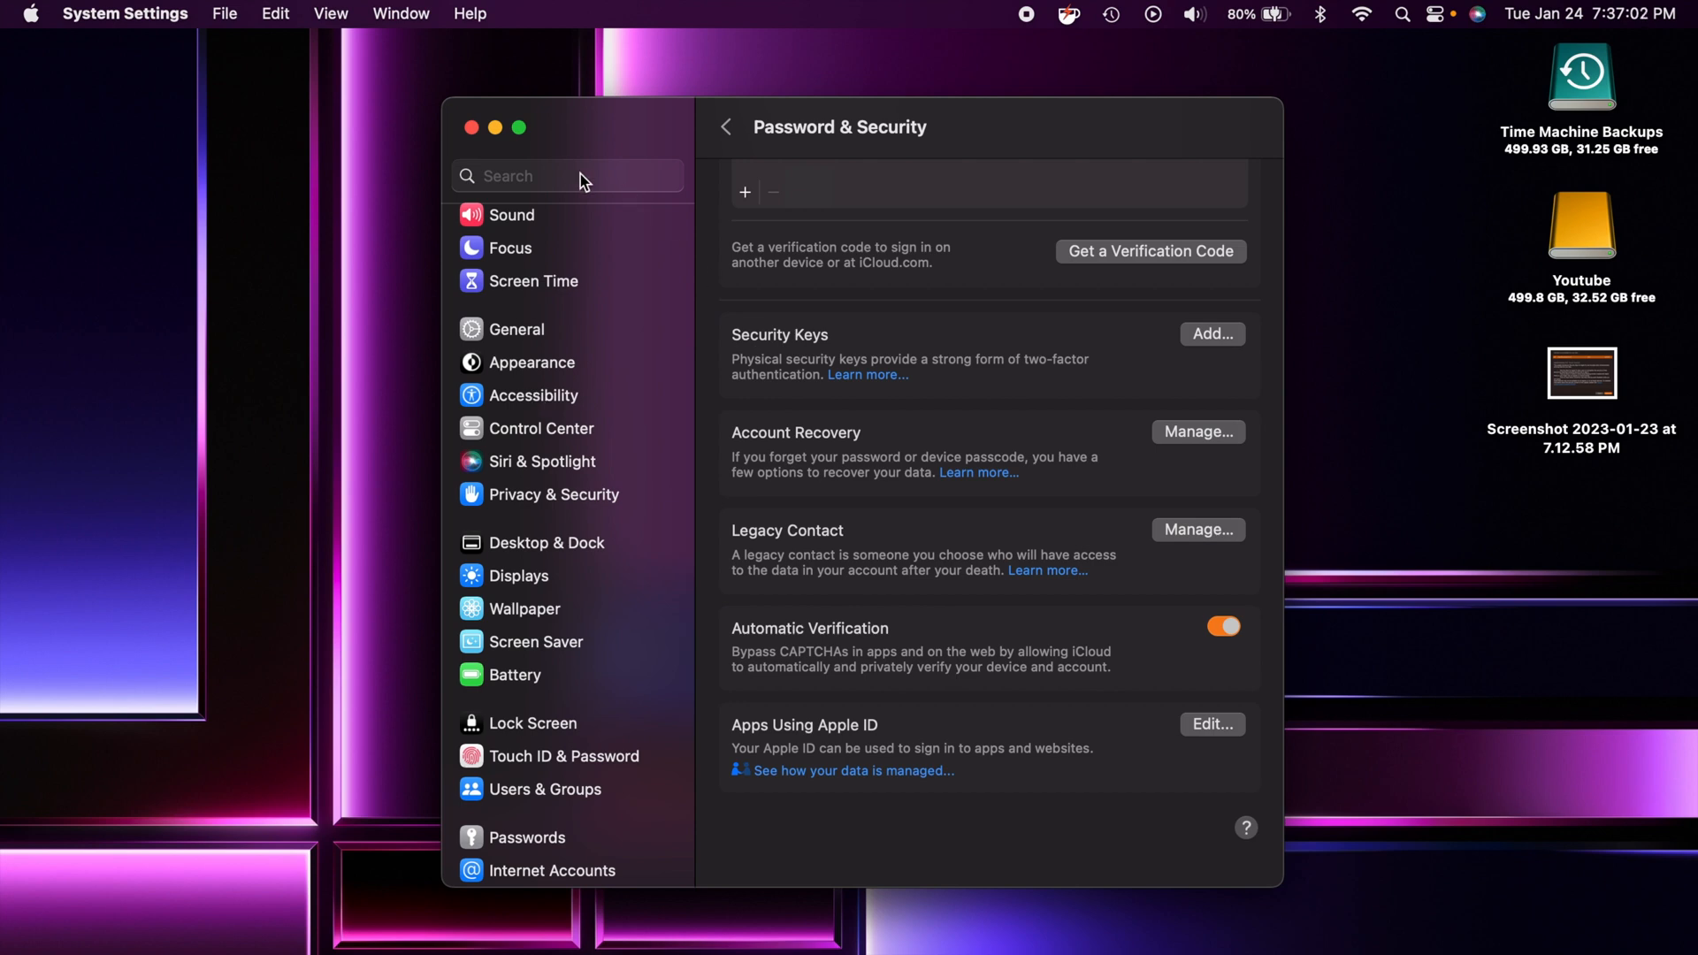
mouse_move(813, 138)
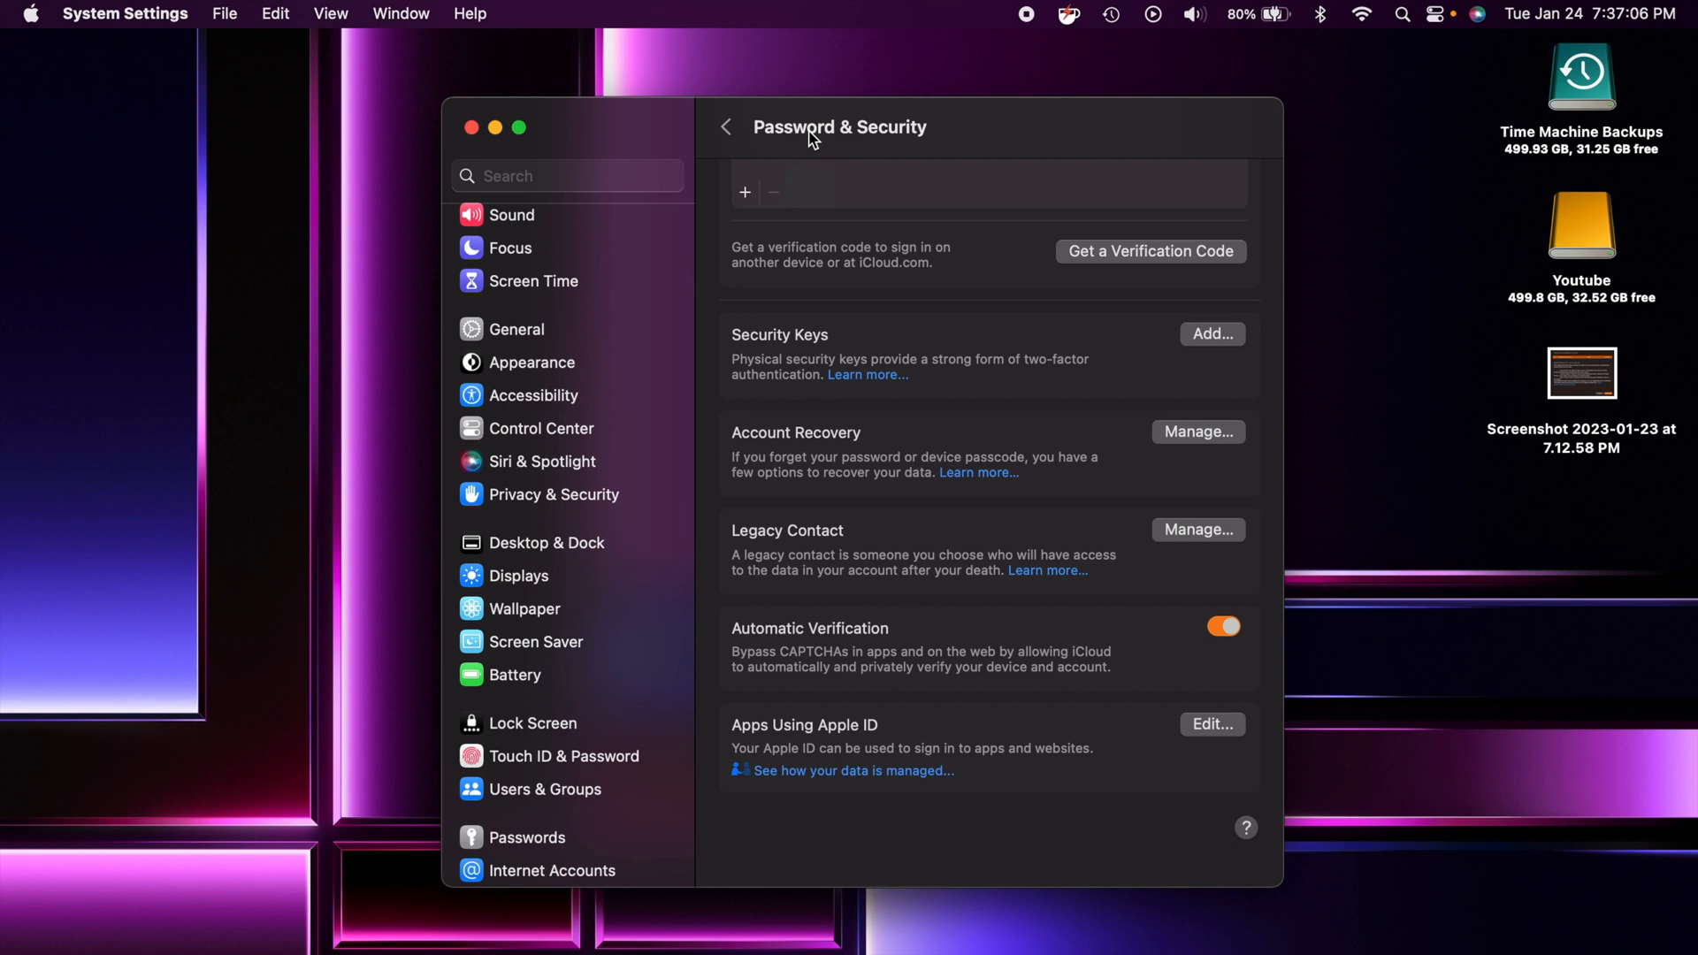
mouse_move(862, 335)
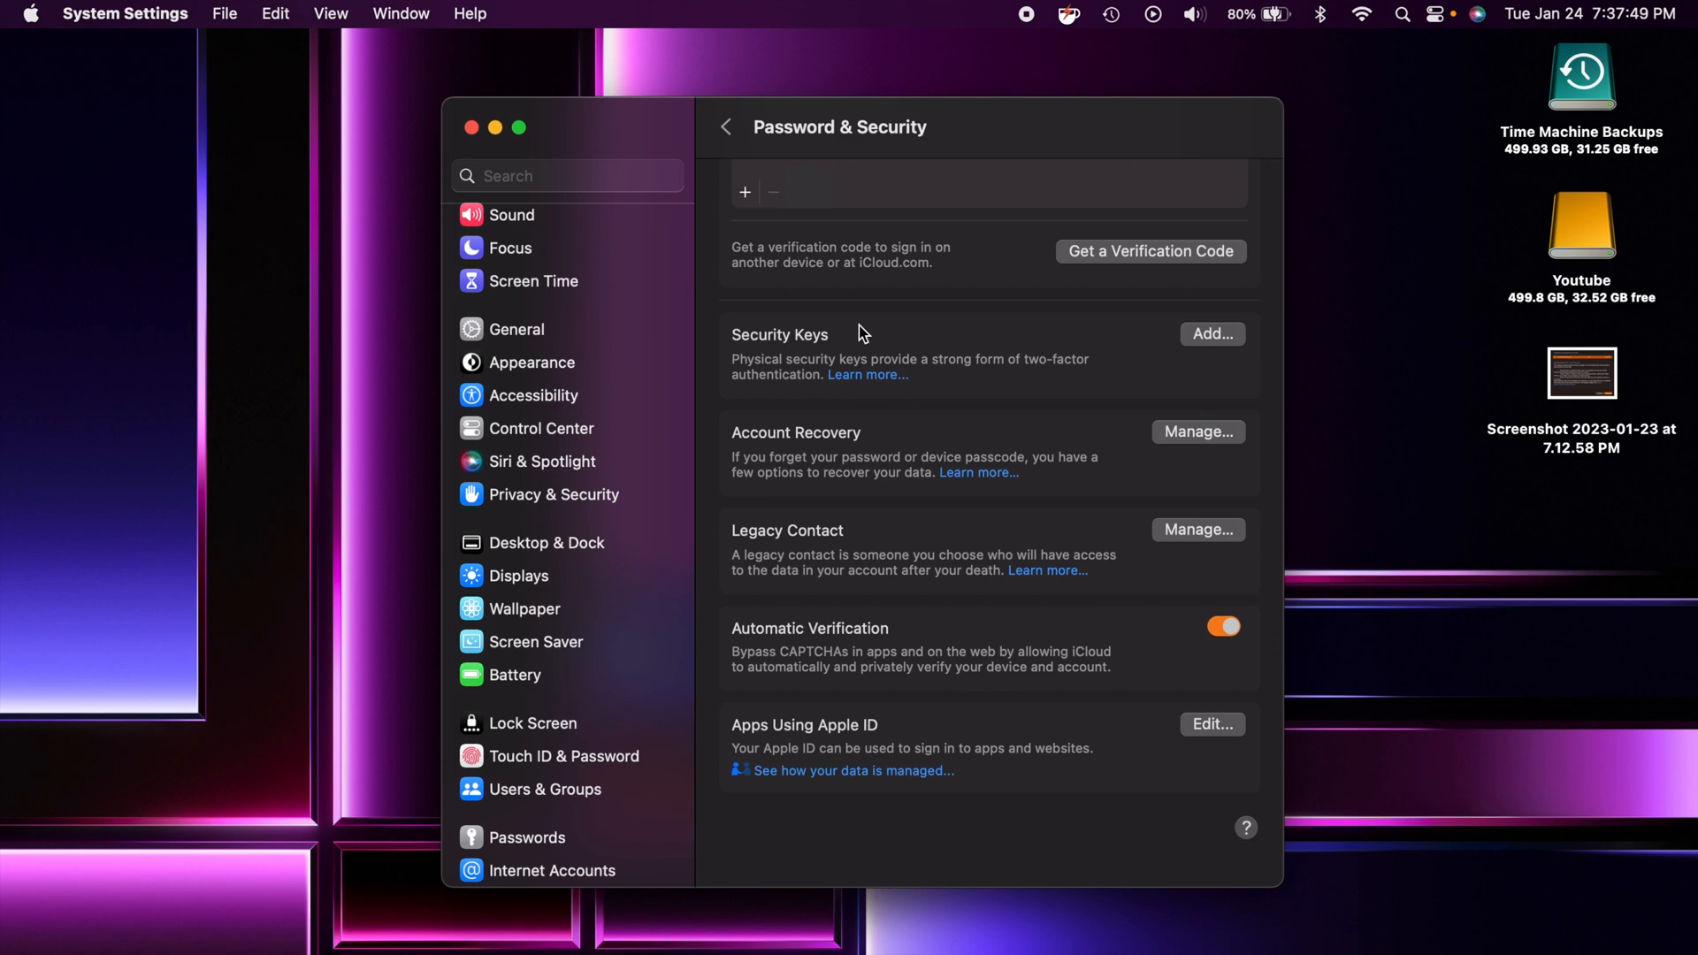
mouse_move(1227, 361)
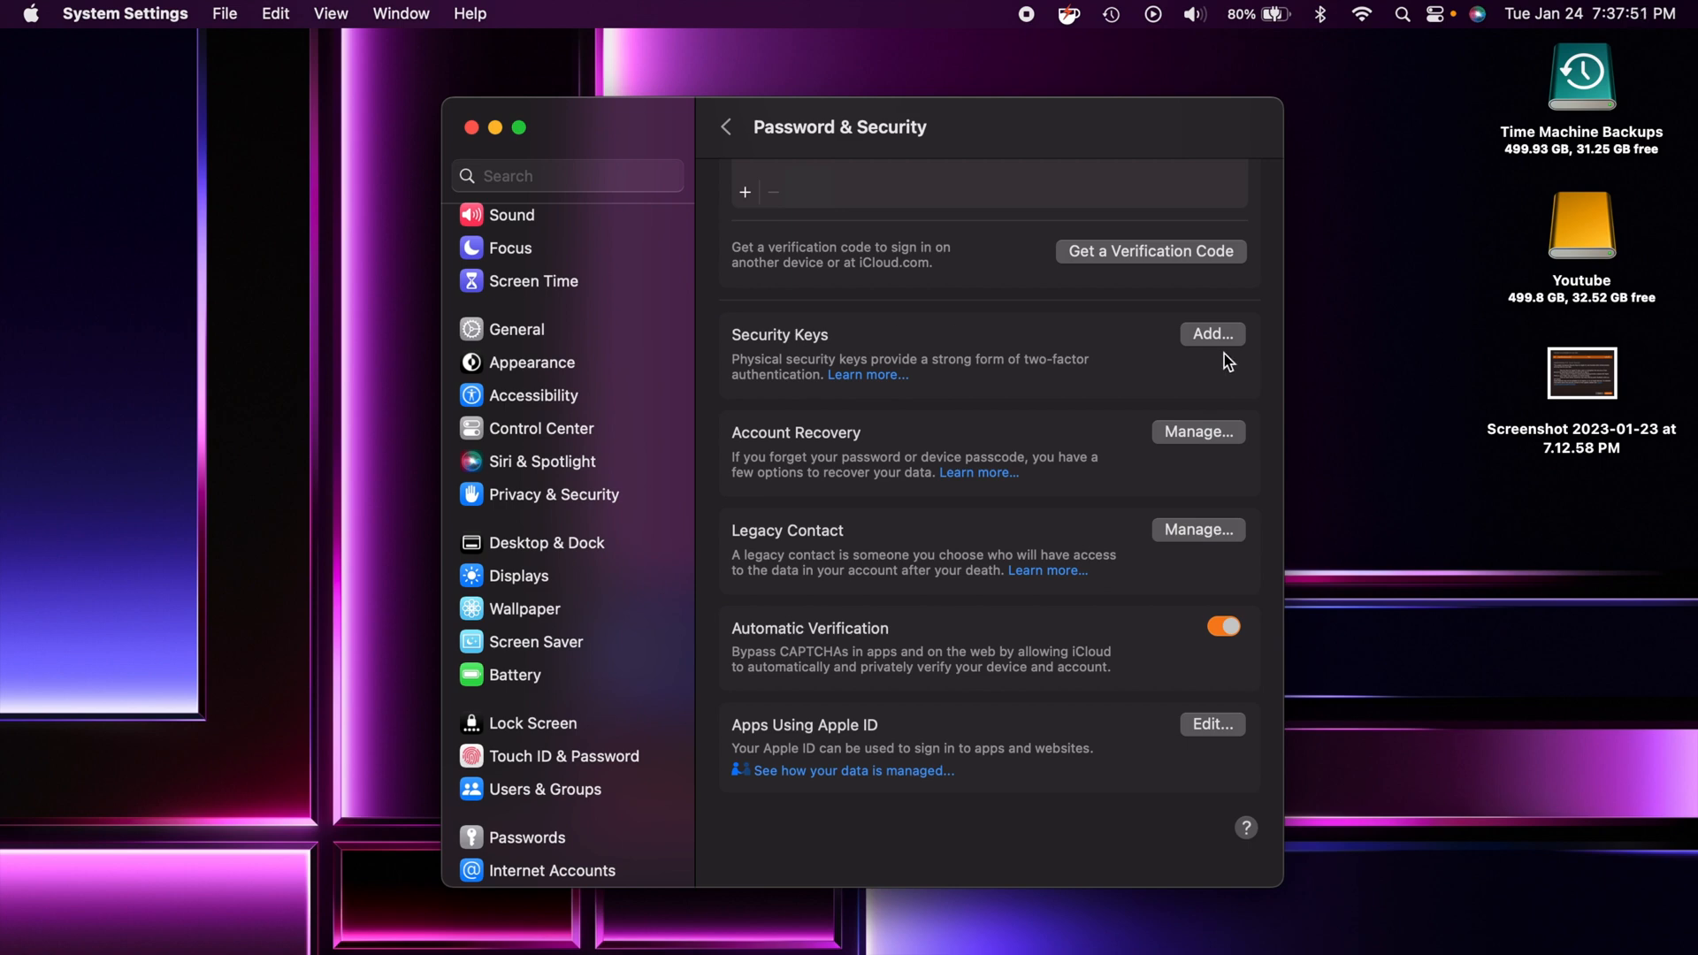
mouse_move(934, 345)
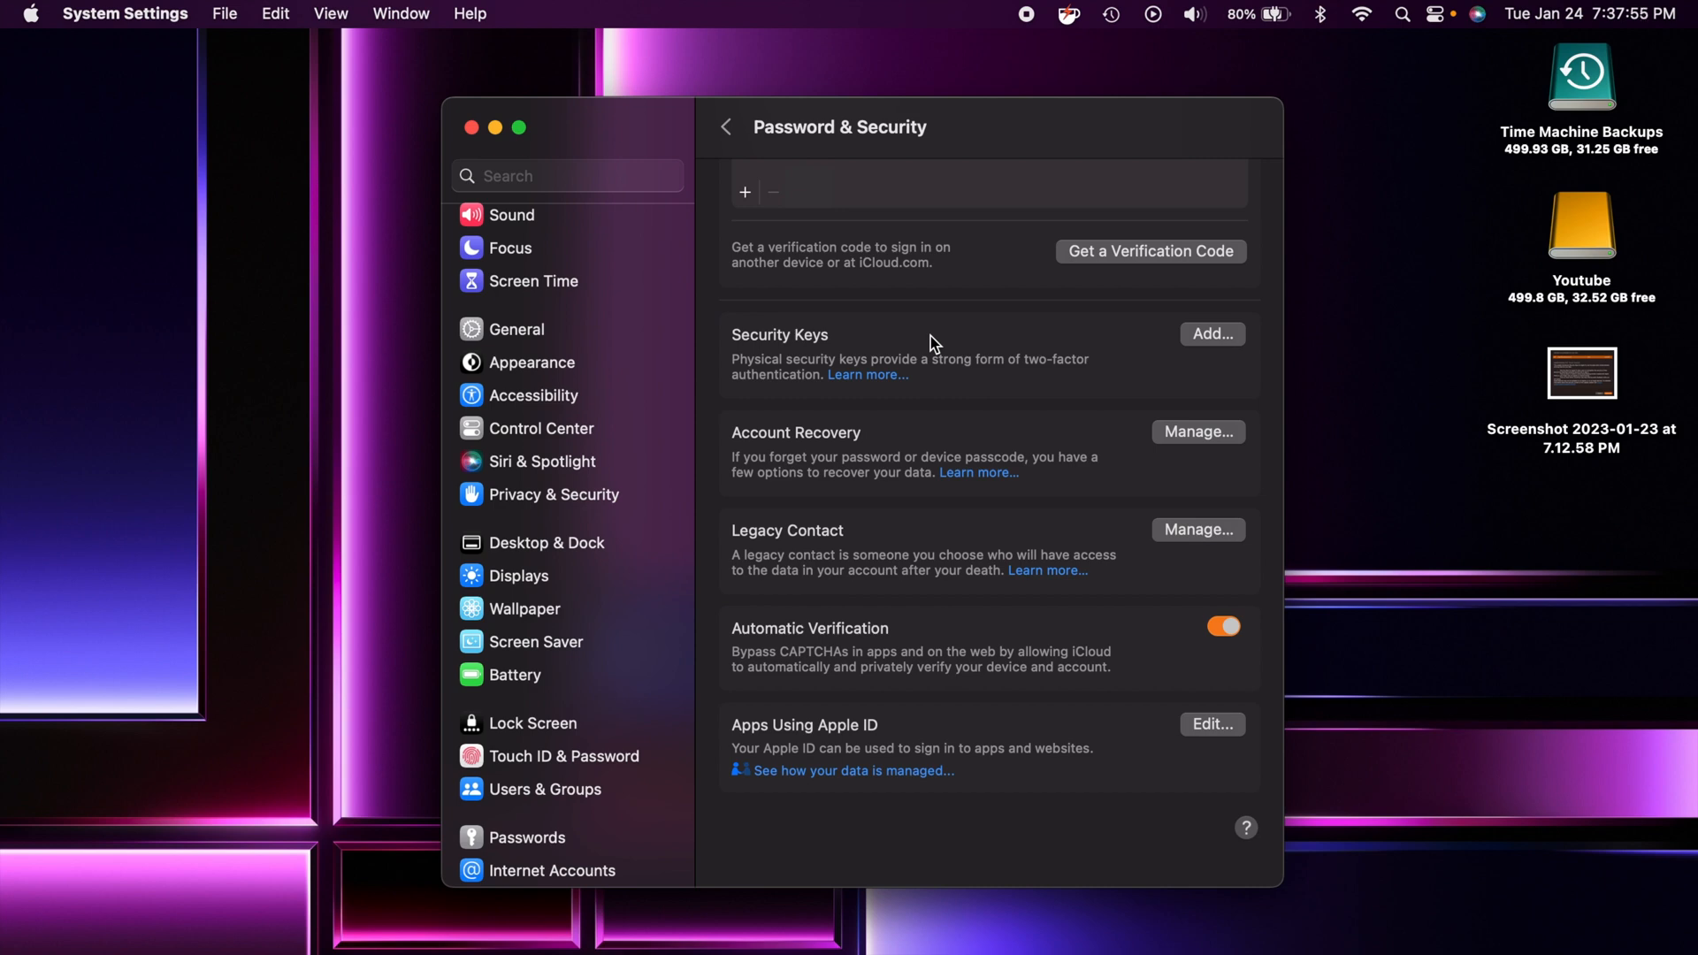
mouse_move(807, 336)
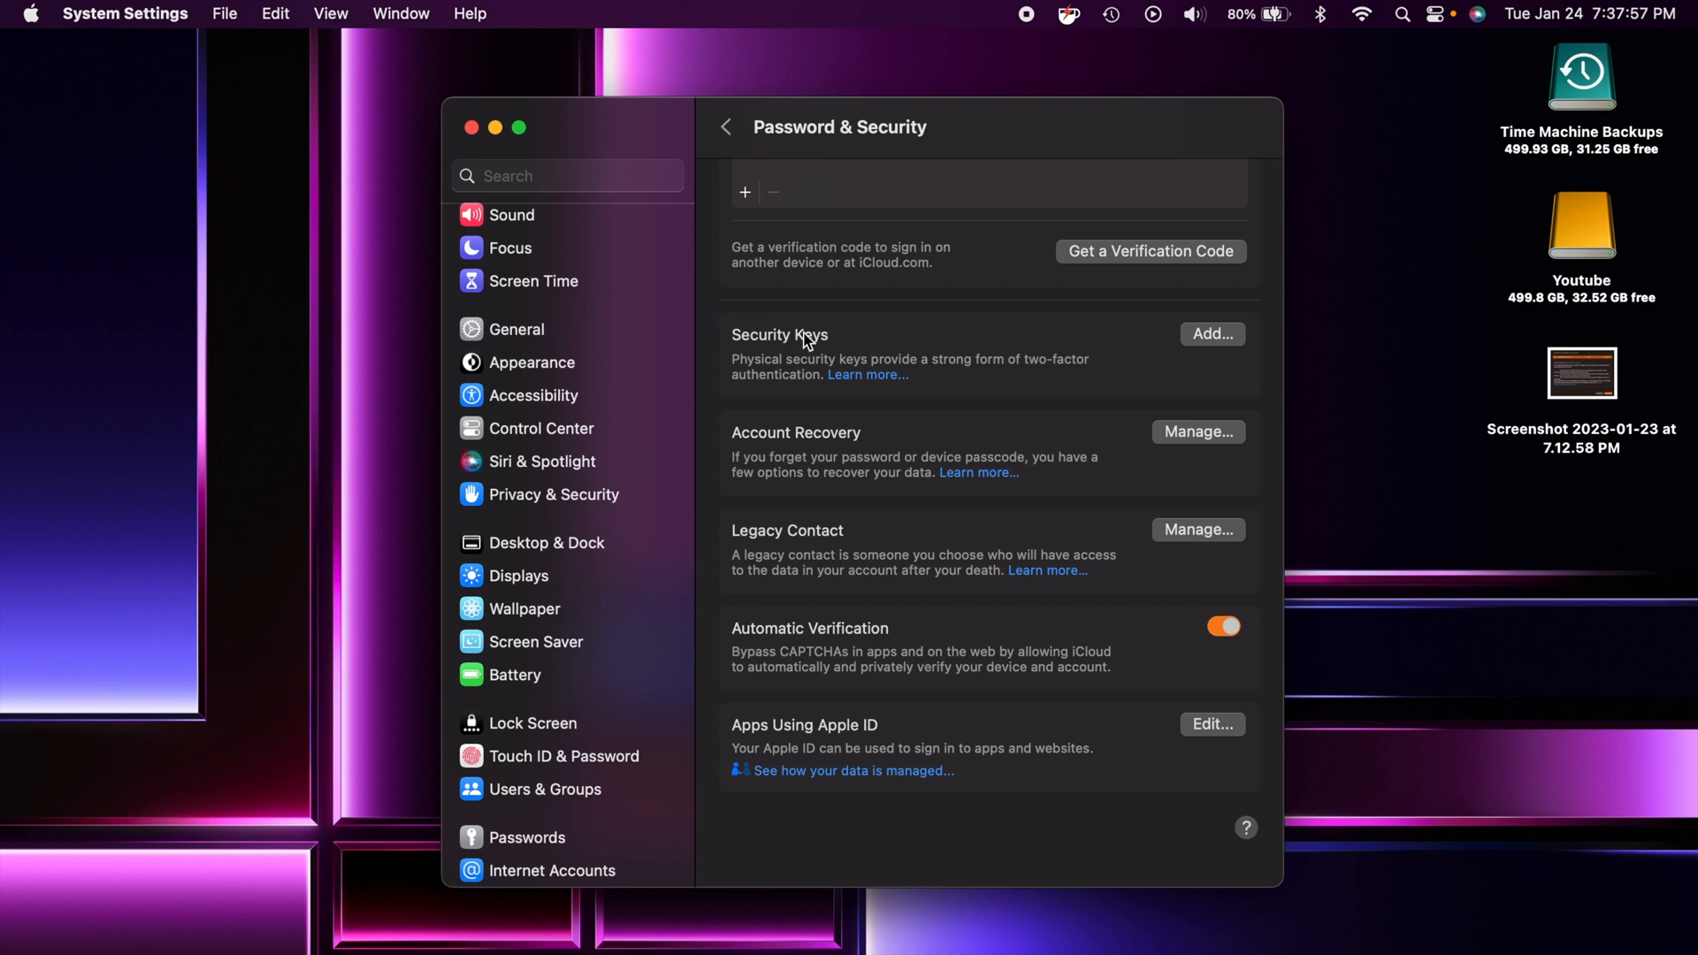
mouse_move(520, 147)
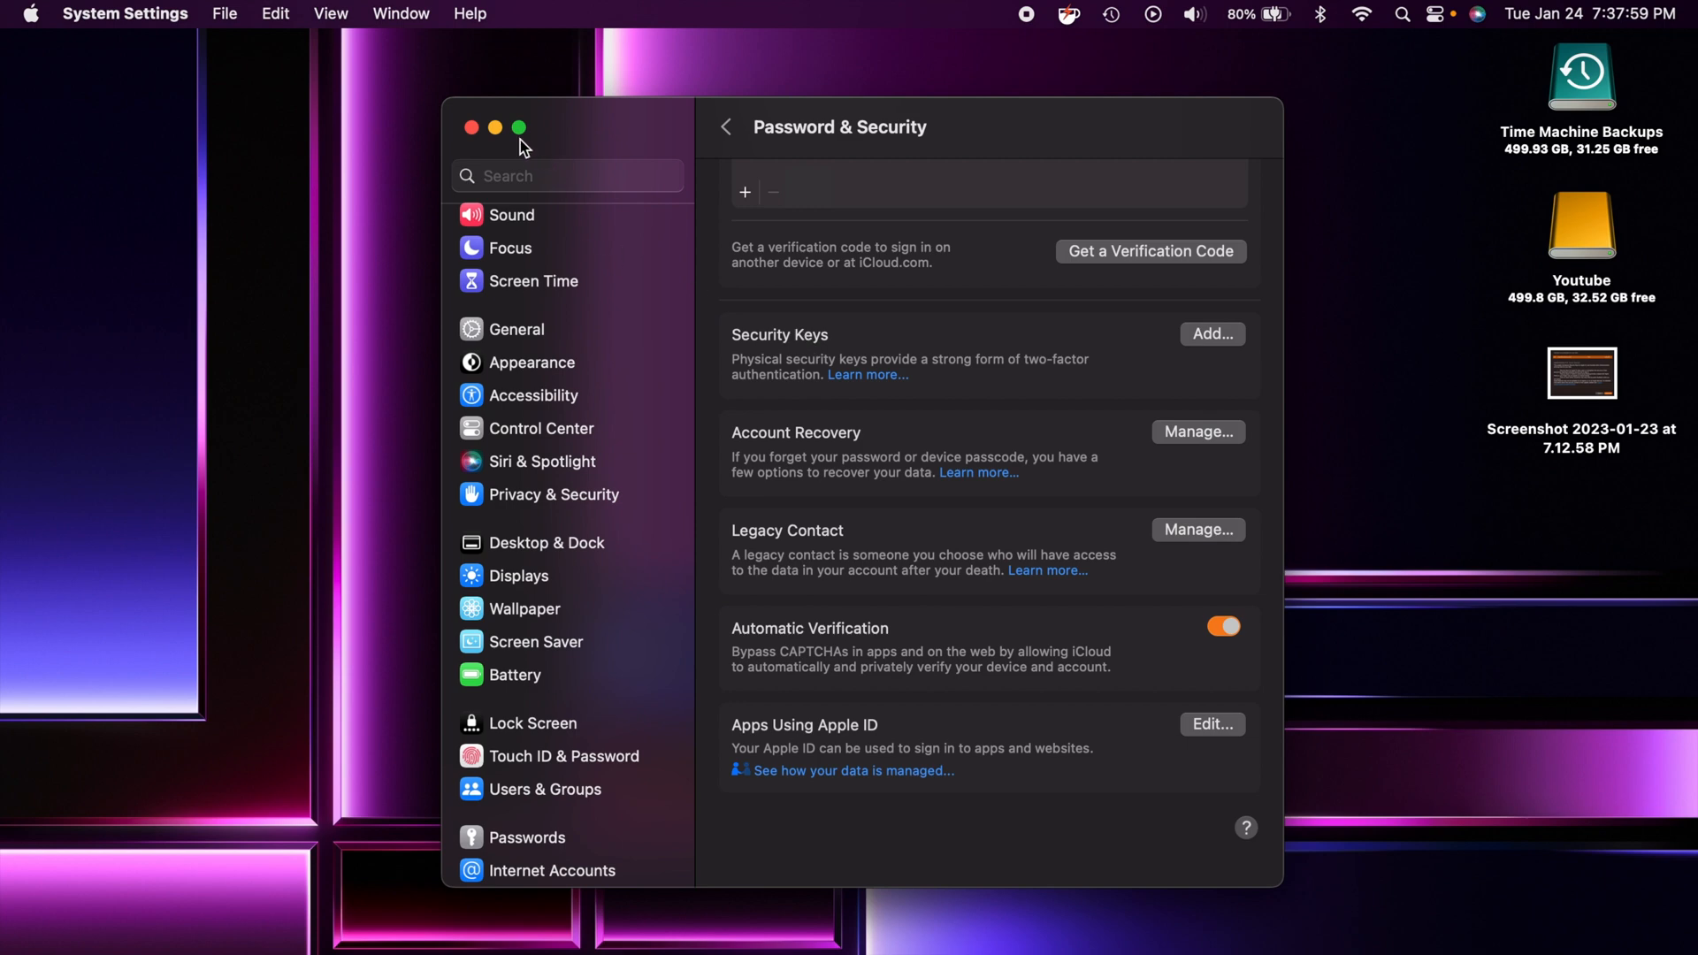
Close System Settings so Finder's Grid Magenta desktop is showing.
left_click(470, 127)
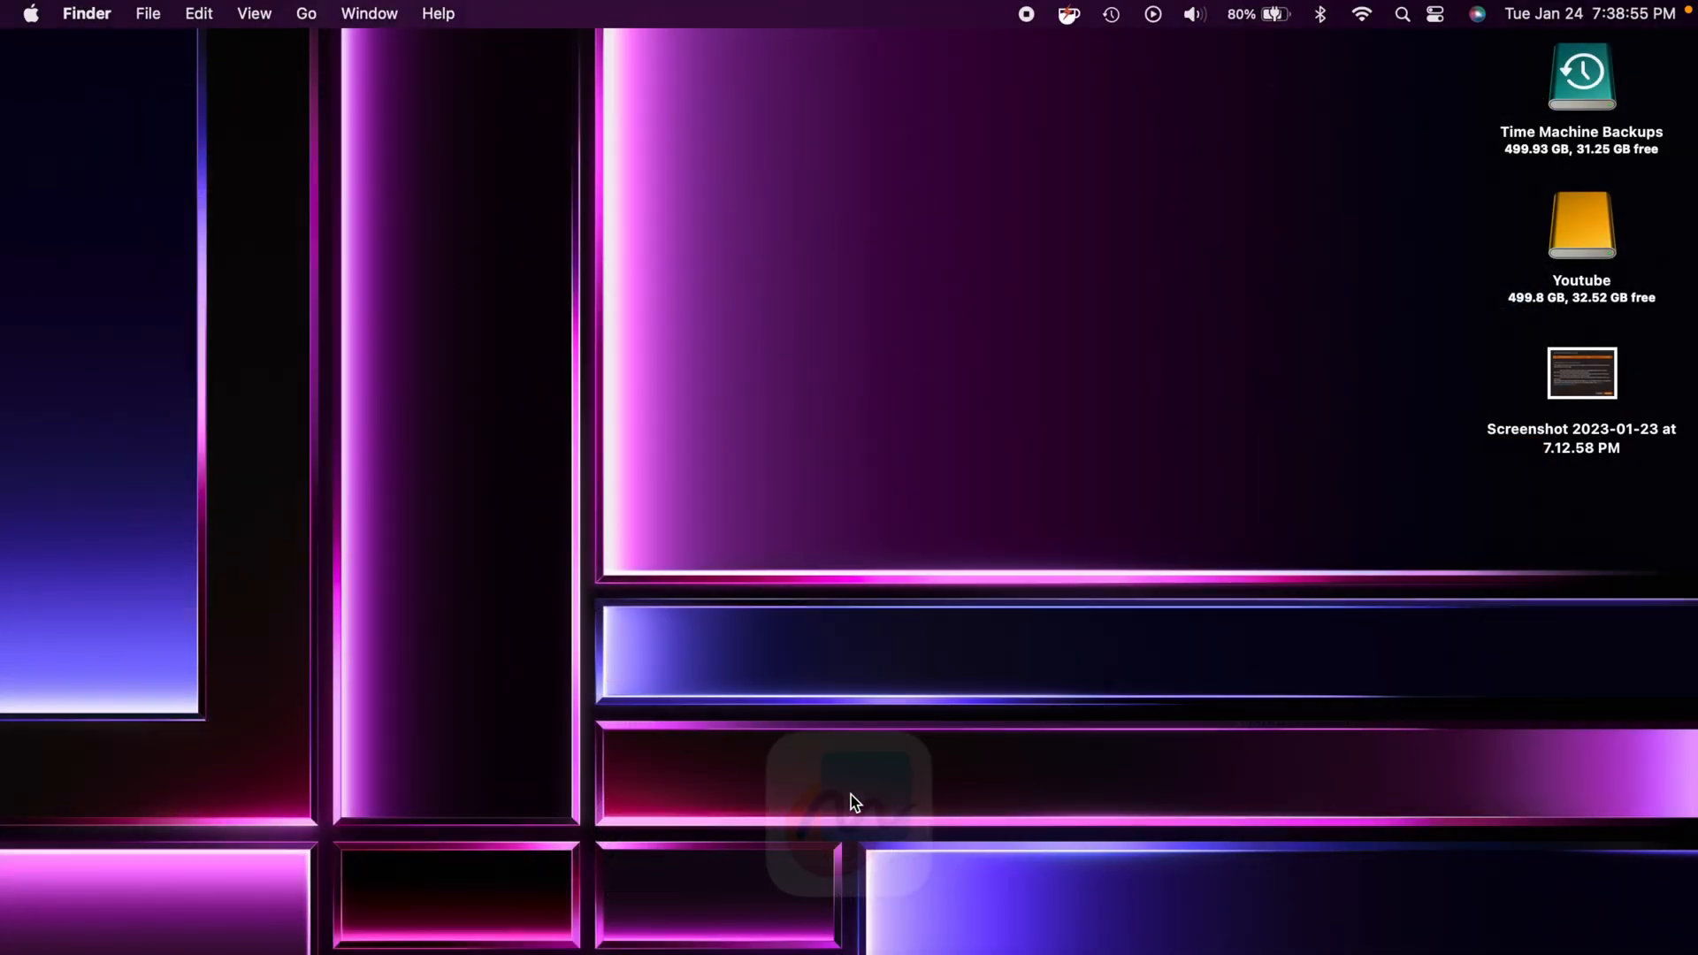
Launch Freeform and open the Untitled board dated 12/16/22 to its empty canvas.
left_click(850, 801)
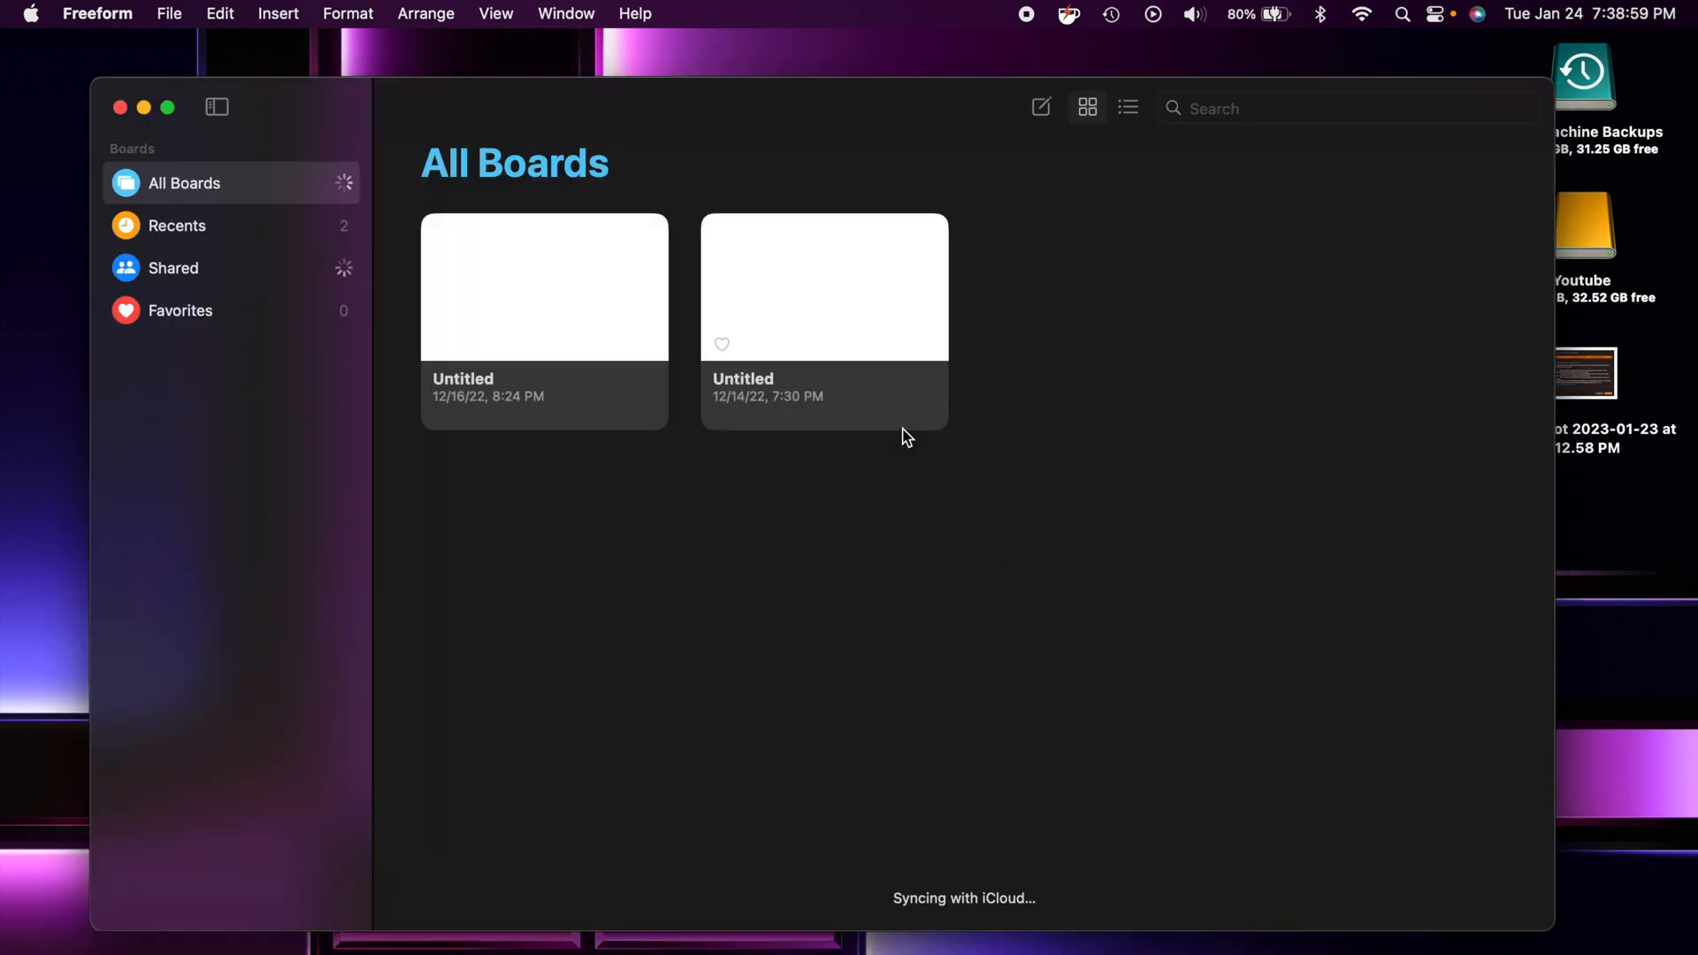
mouse_move(509, 303)
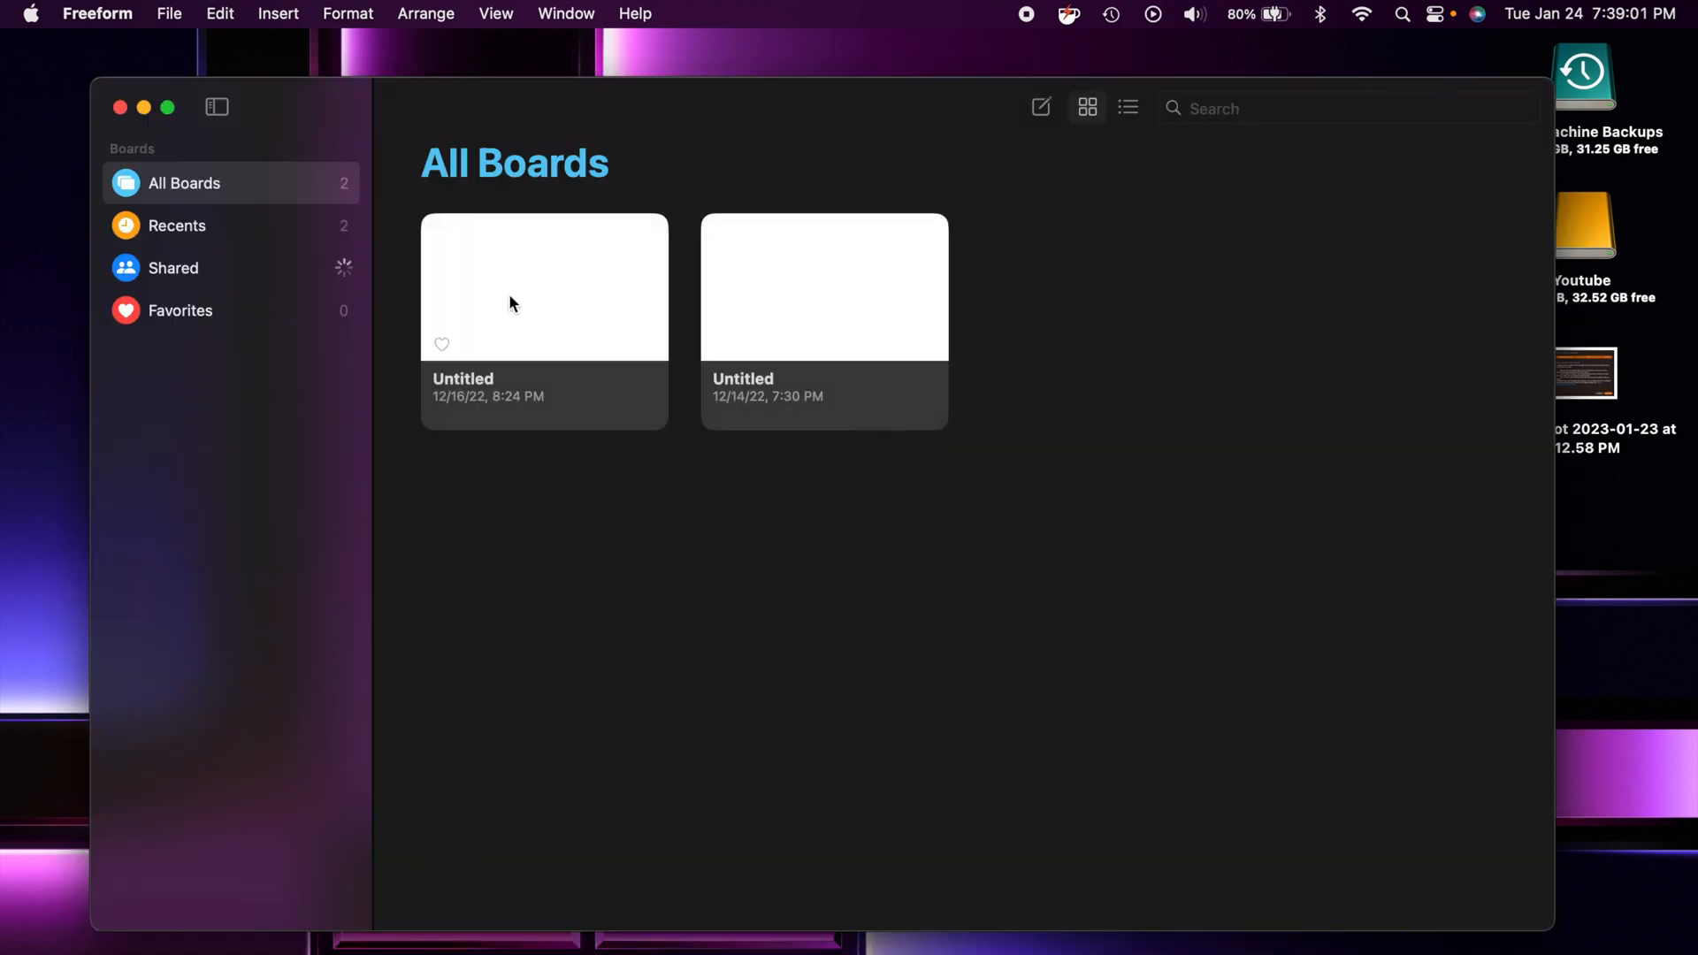
left_click(543, 286)
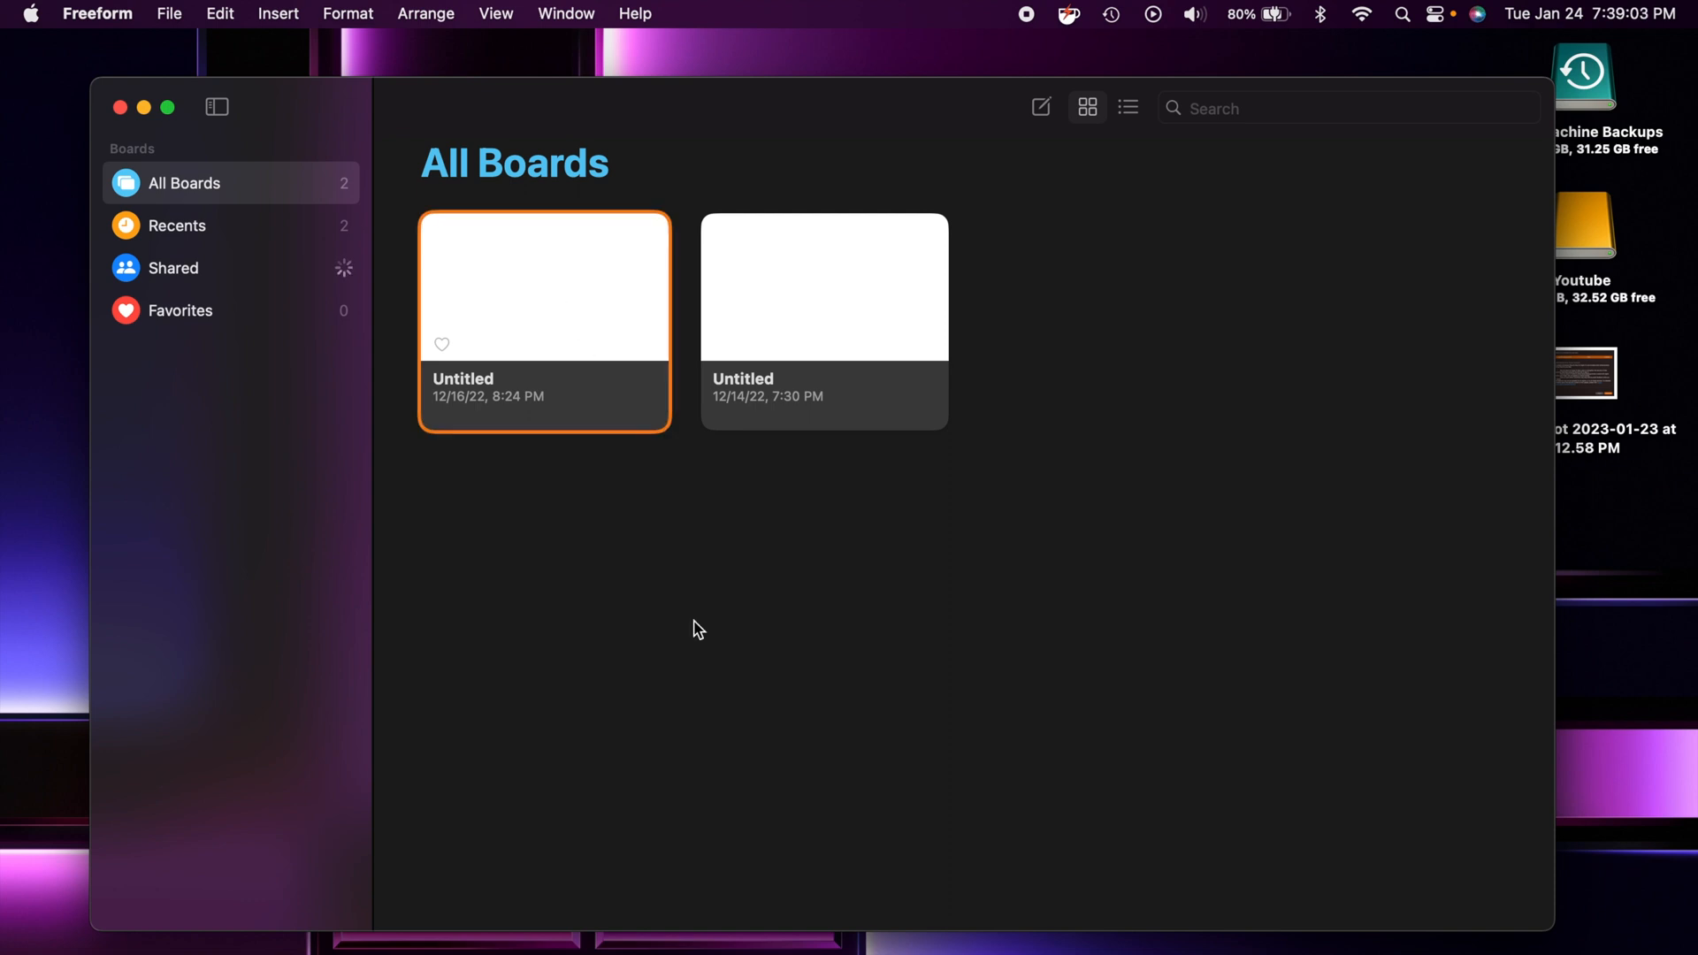
double_click(543, 287)
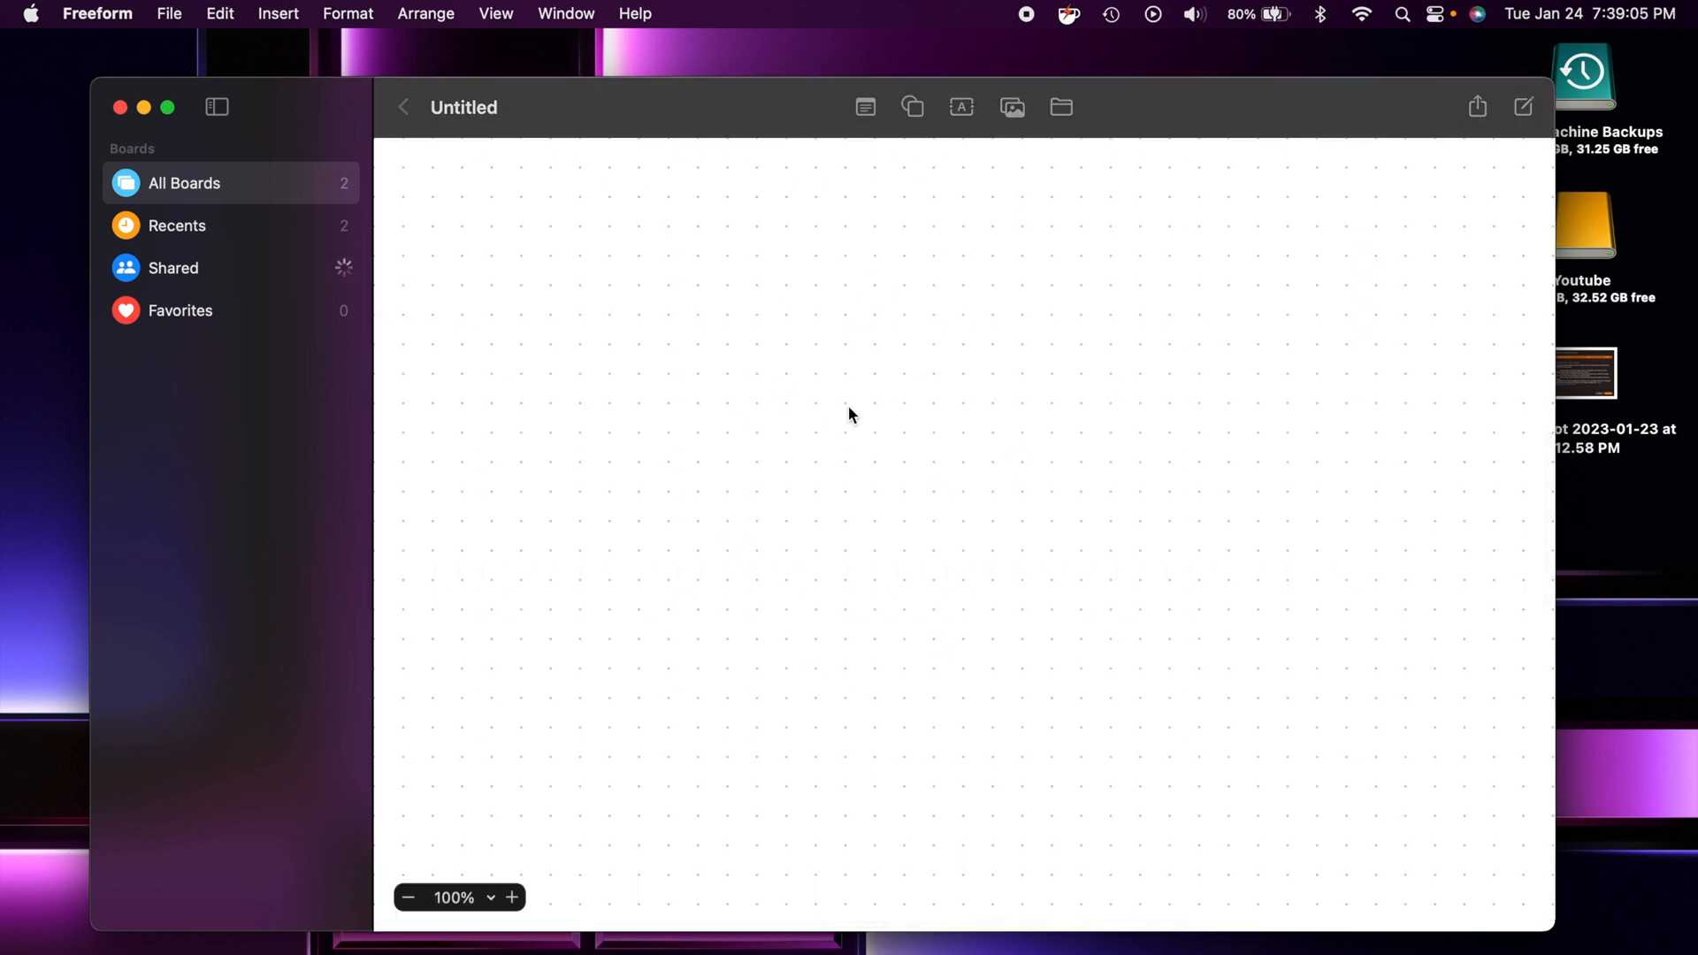
mouse_move(619, 408)
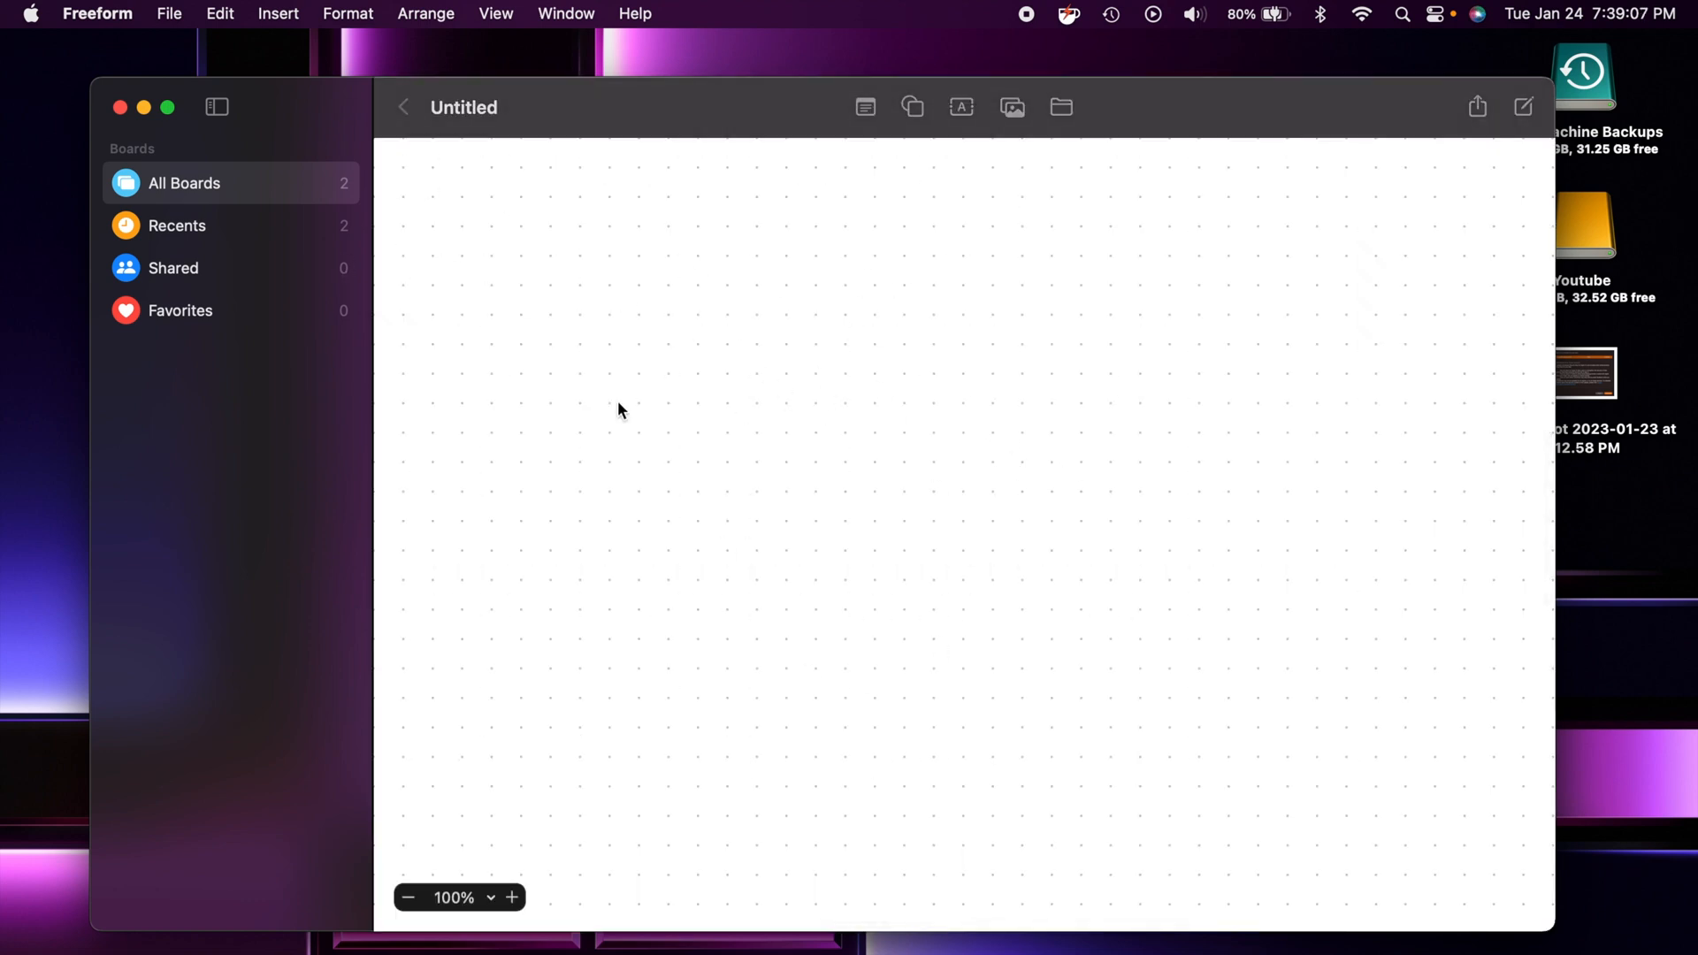
mouse_move(635, 342)
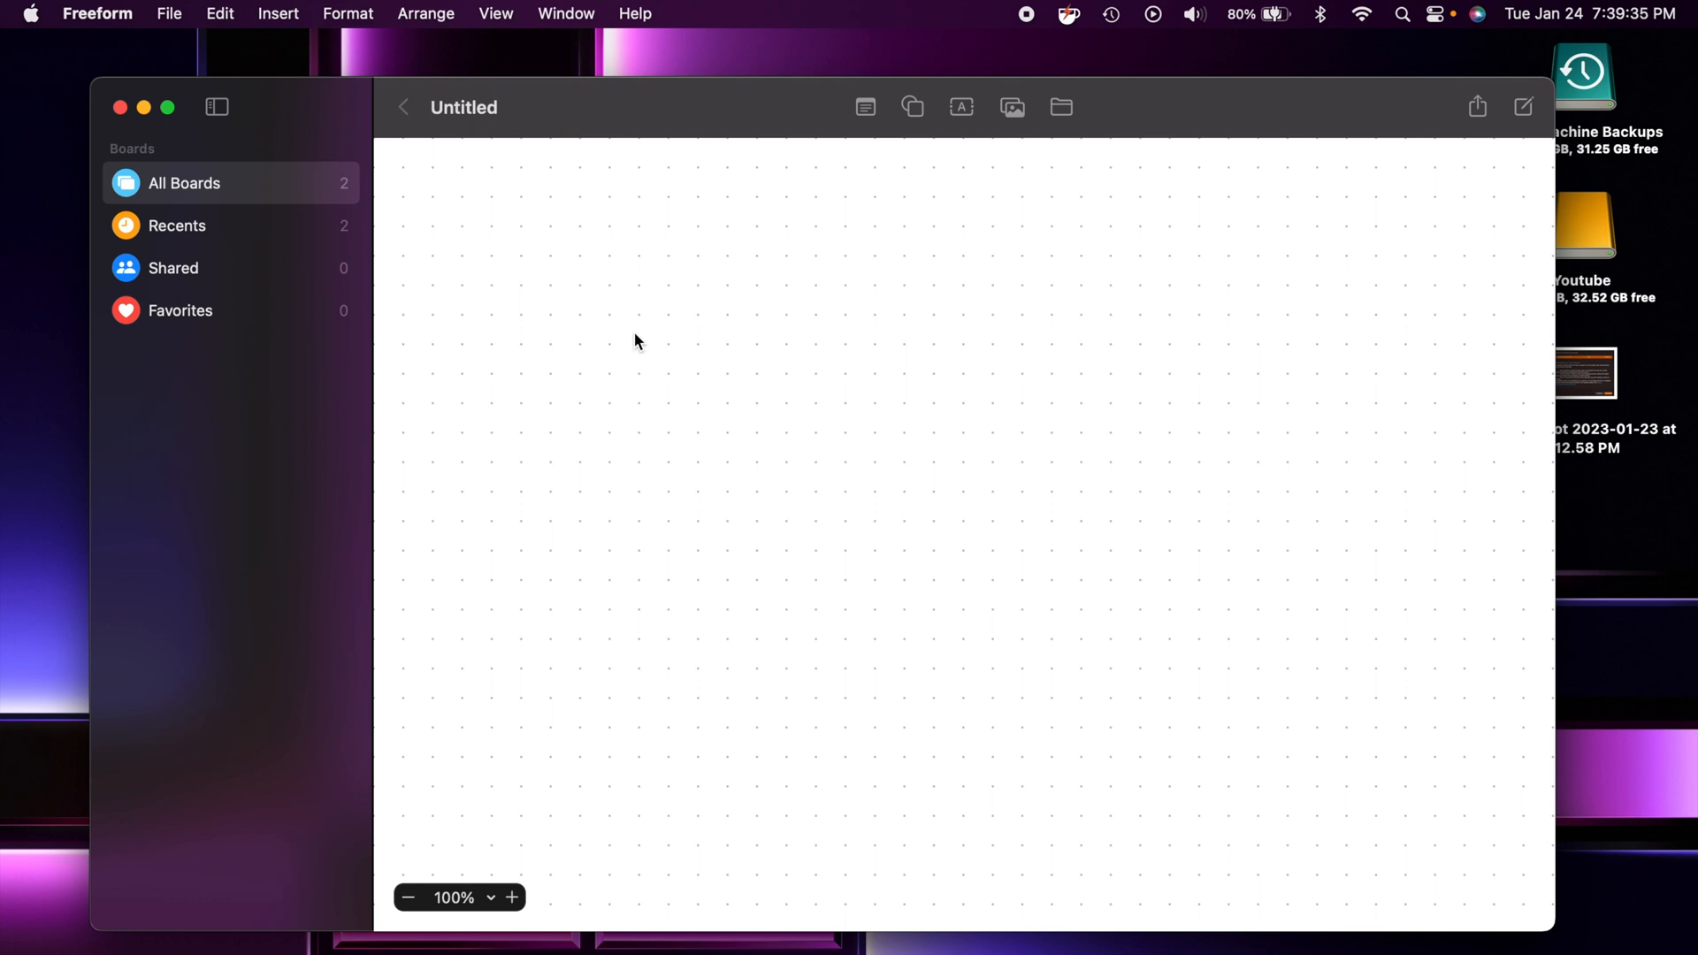
Leave the Freeform board and return to the Finder desktop.
left_click(95, 12)
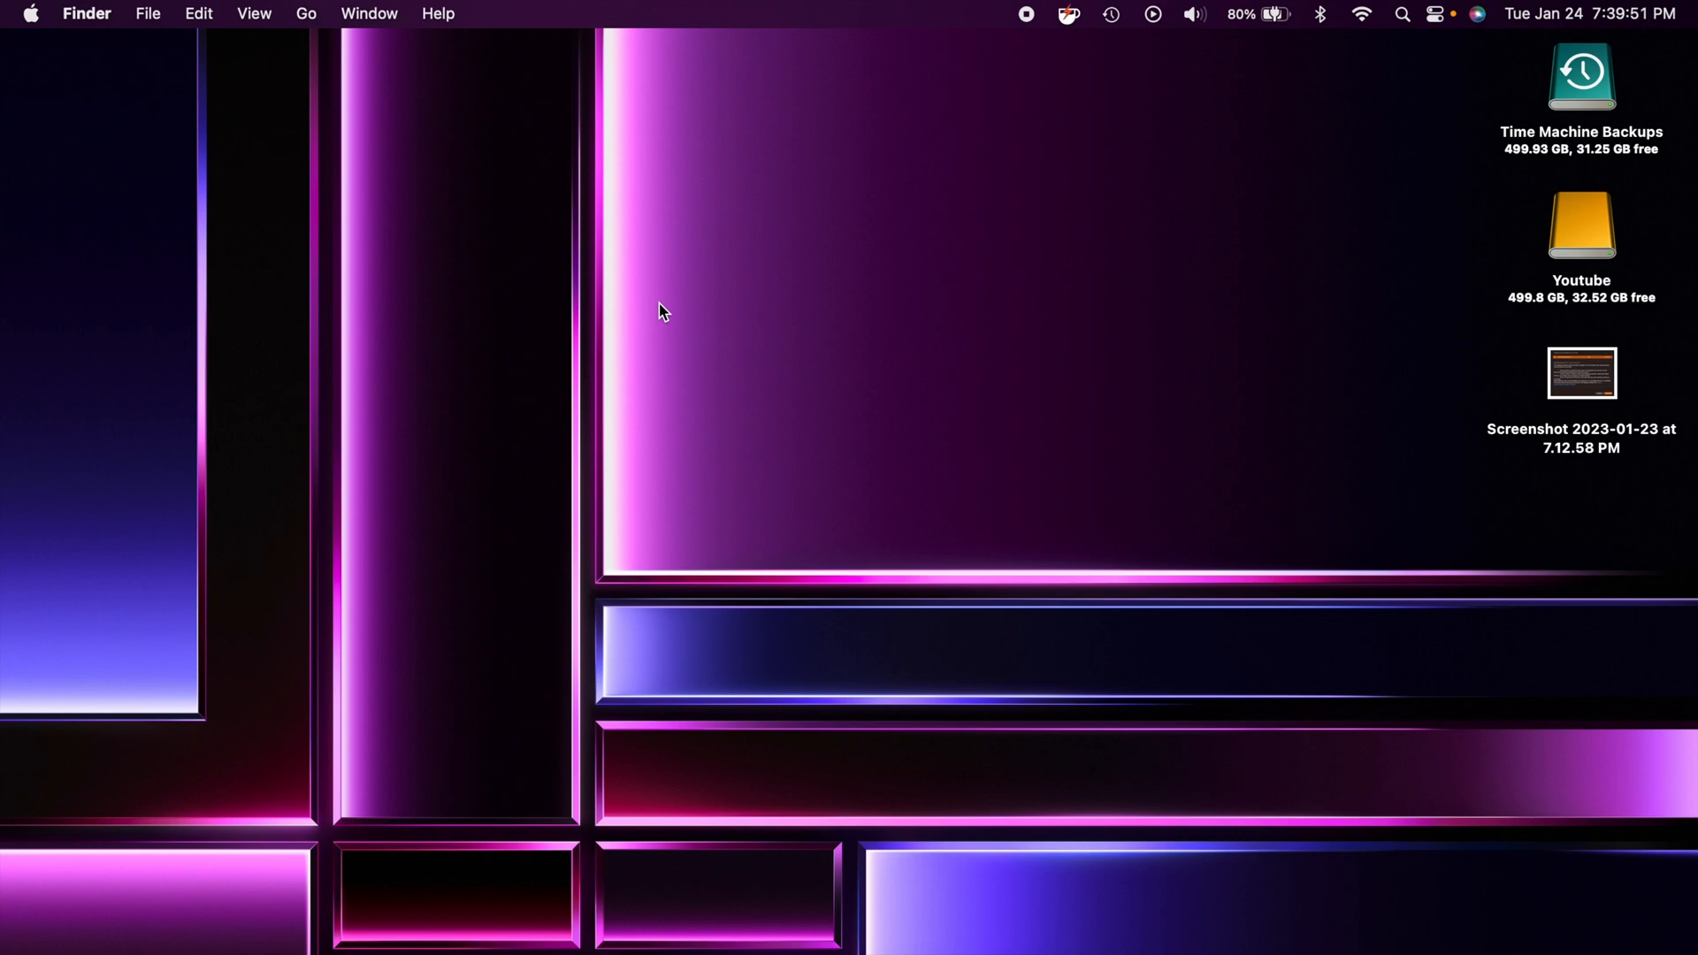
mouse_move(967, 393)
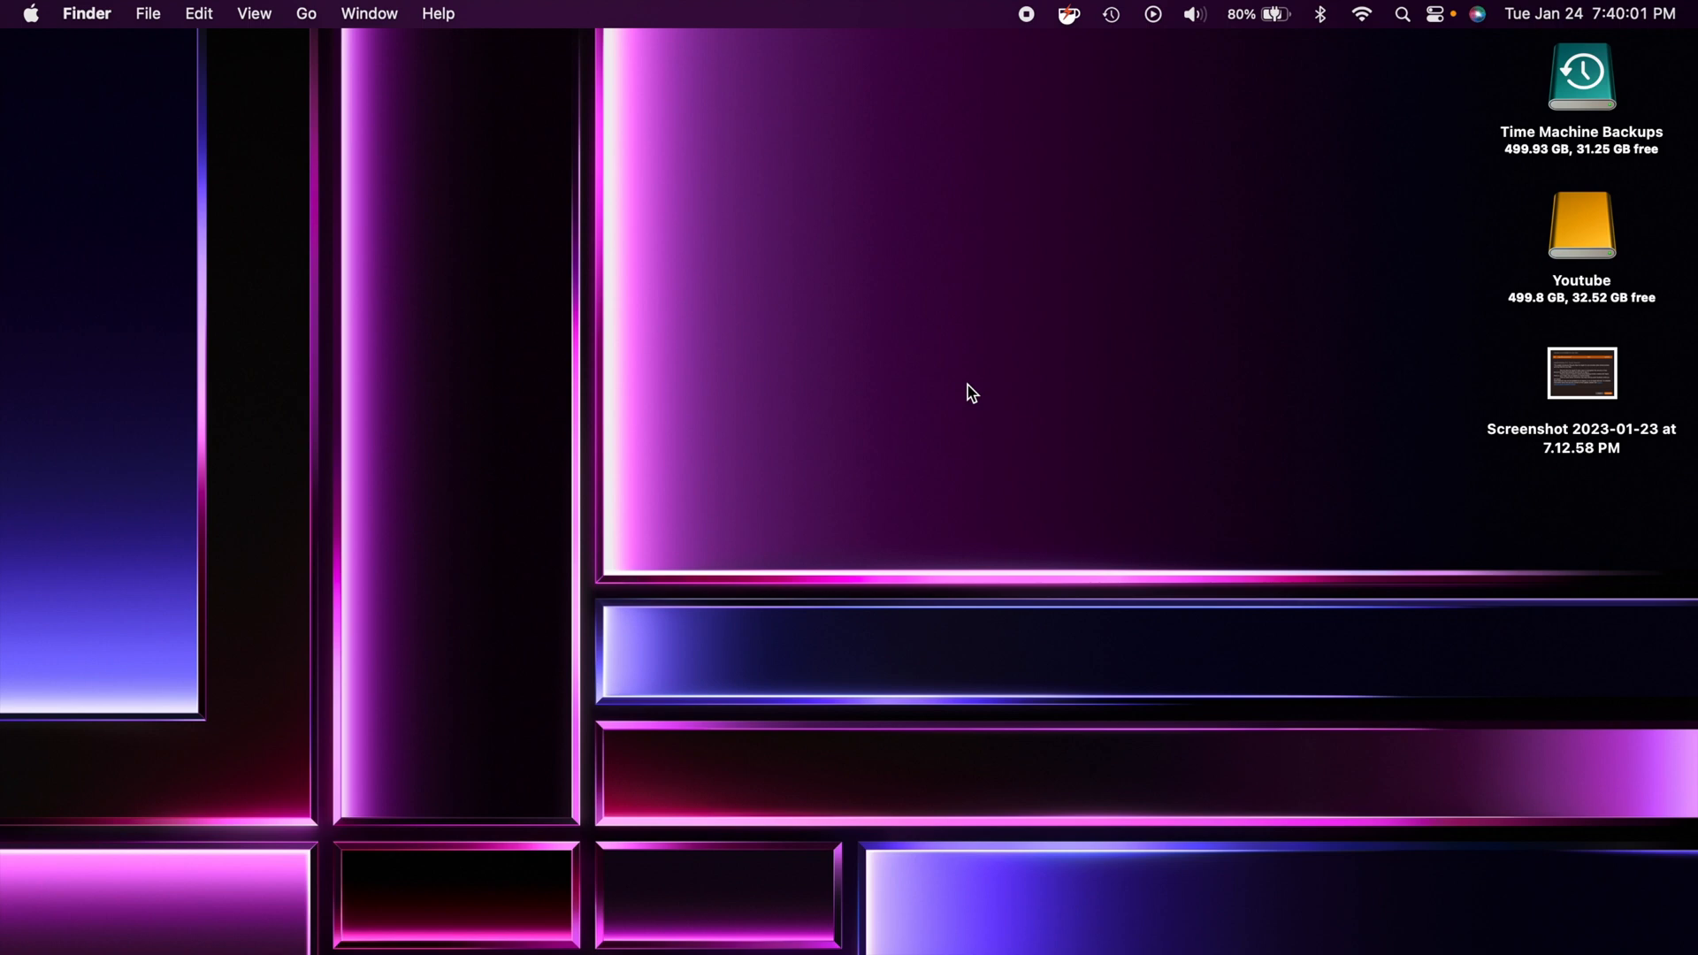
mouse_move(813, 336)
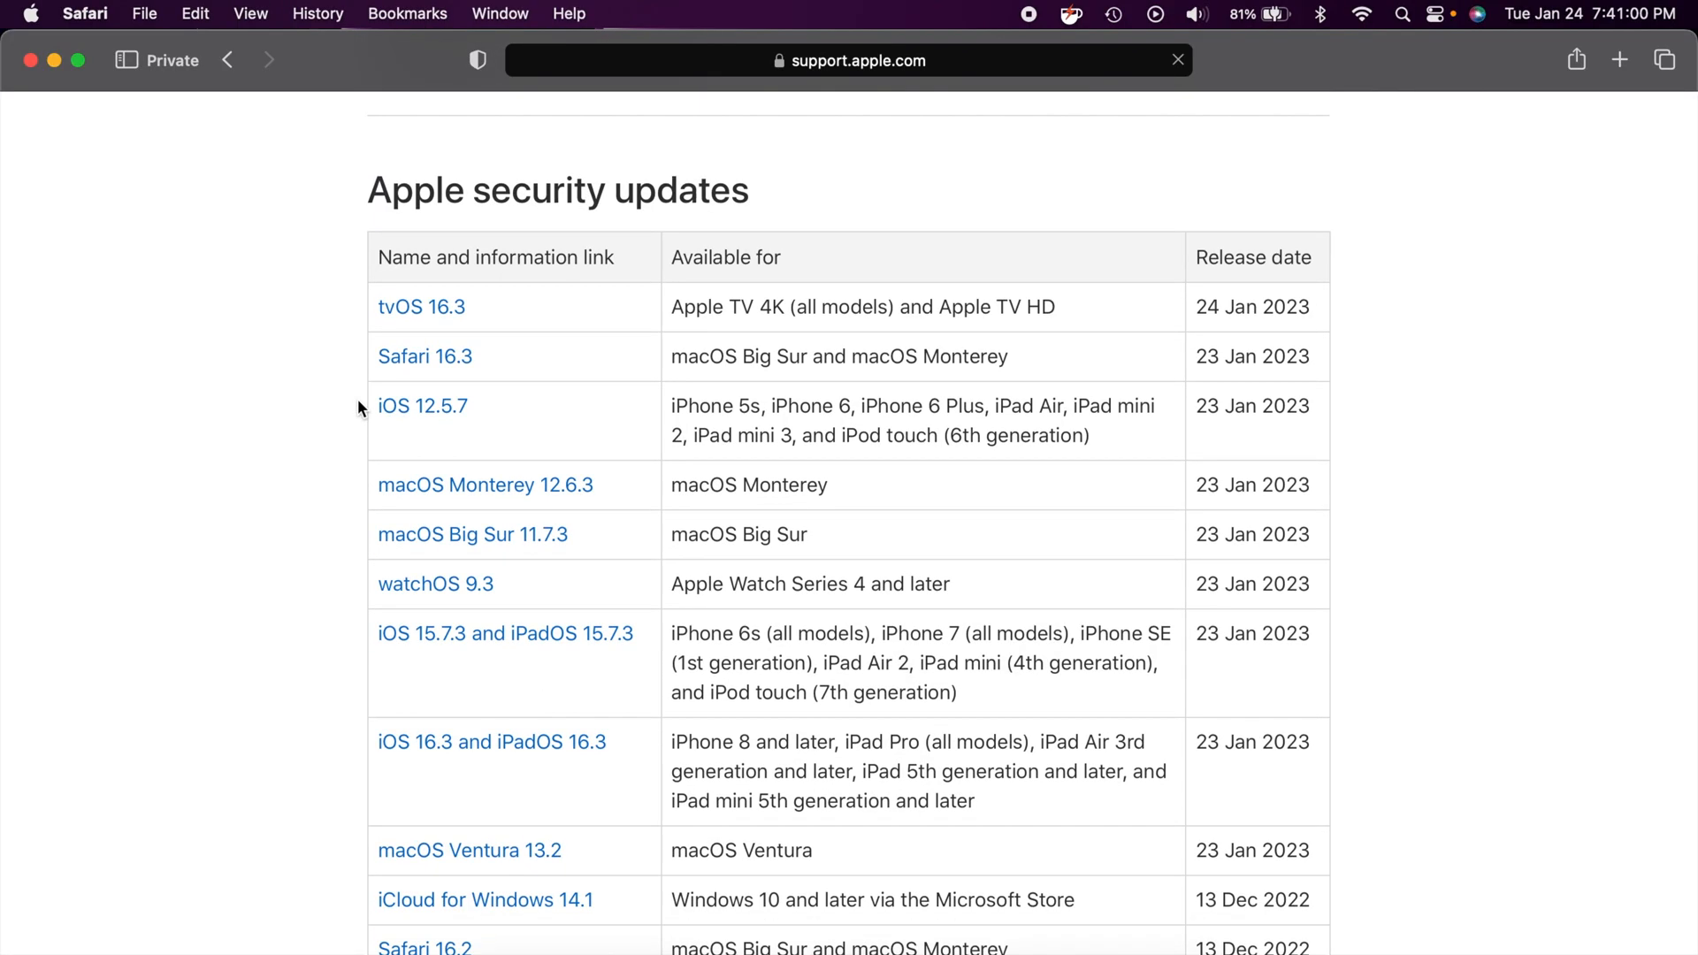
Scroll Apple's security updates page down to the table of releases.
scroll("down", 3)
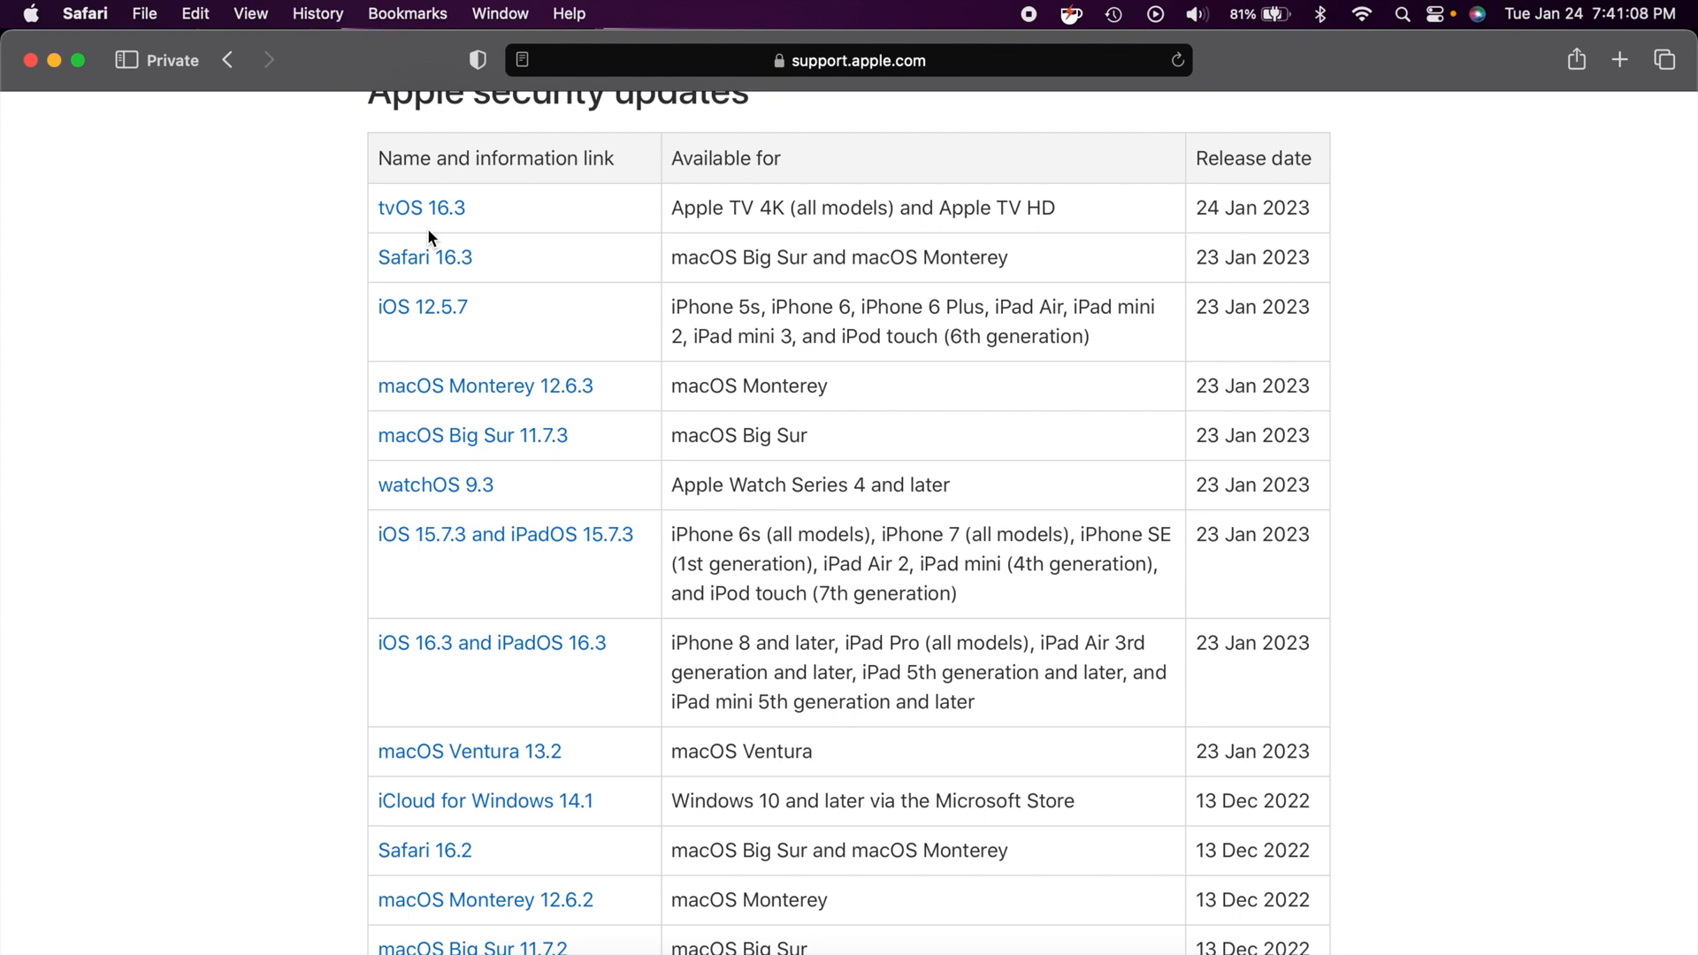
mouse_move(1197, 277)
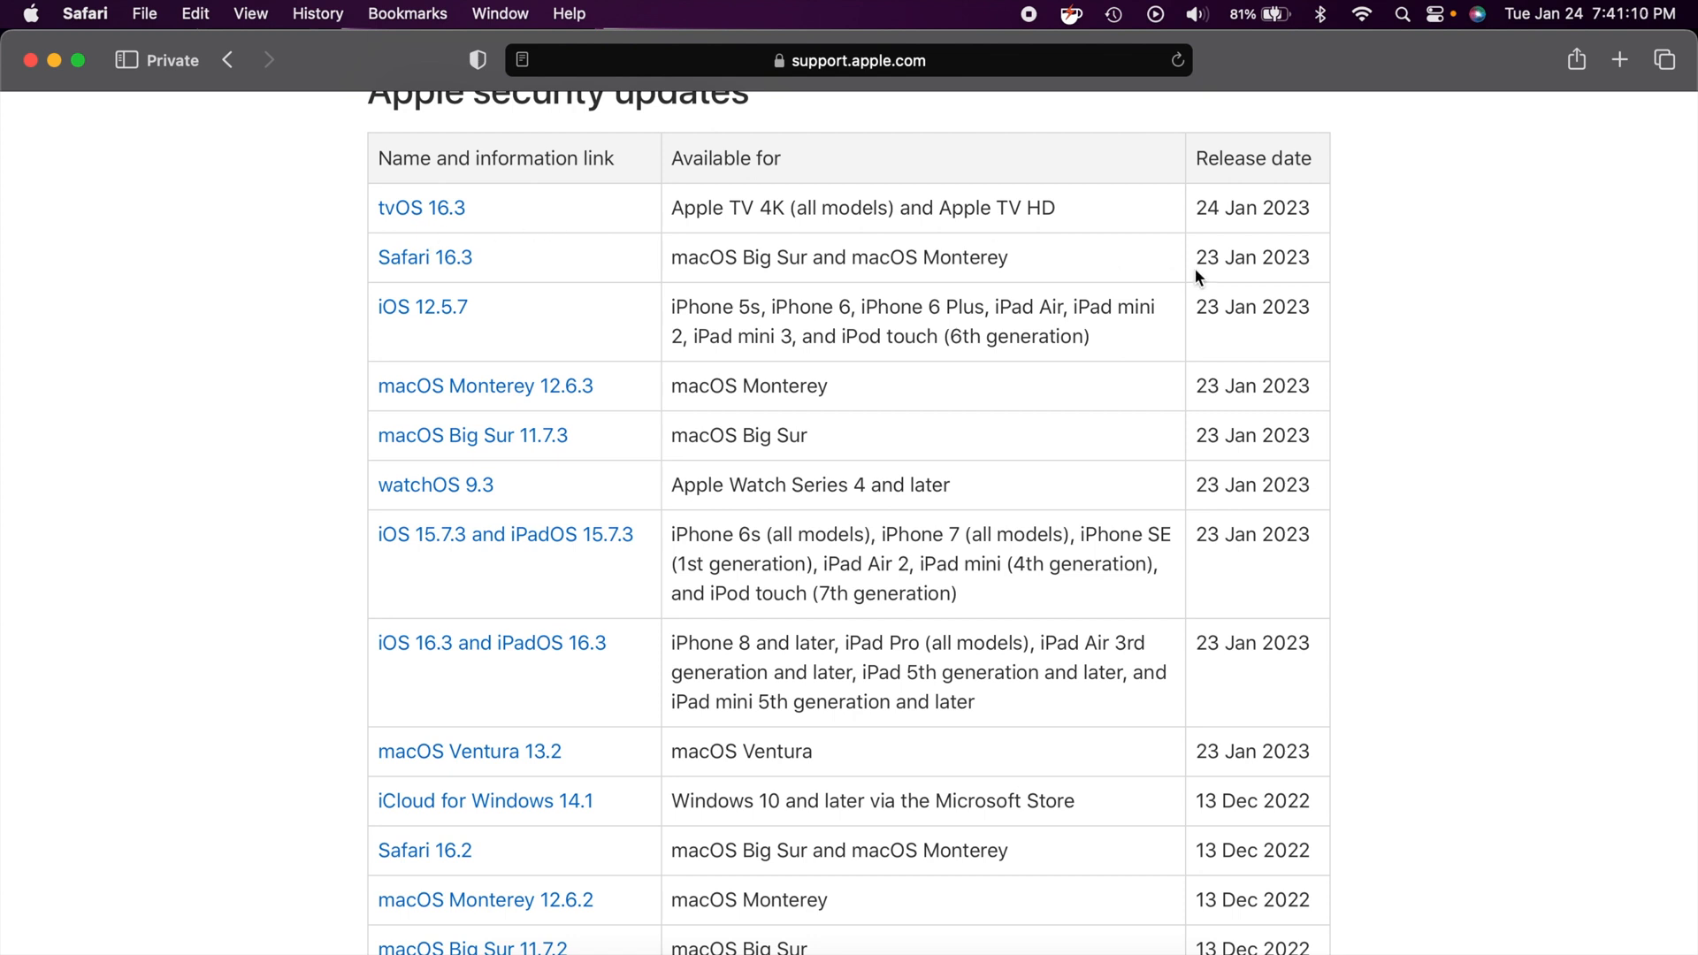
mouse_move(469, 752)
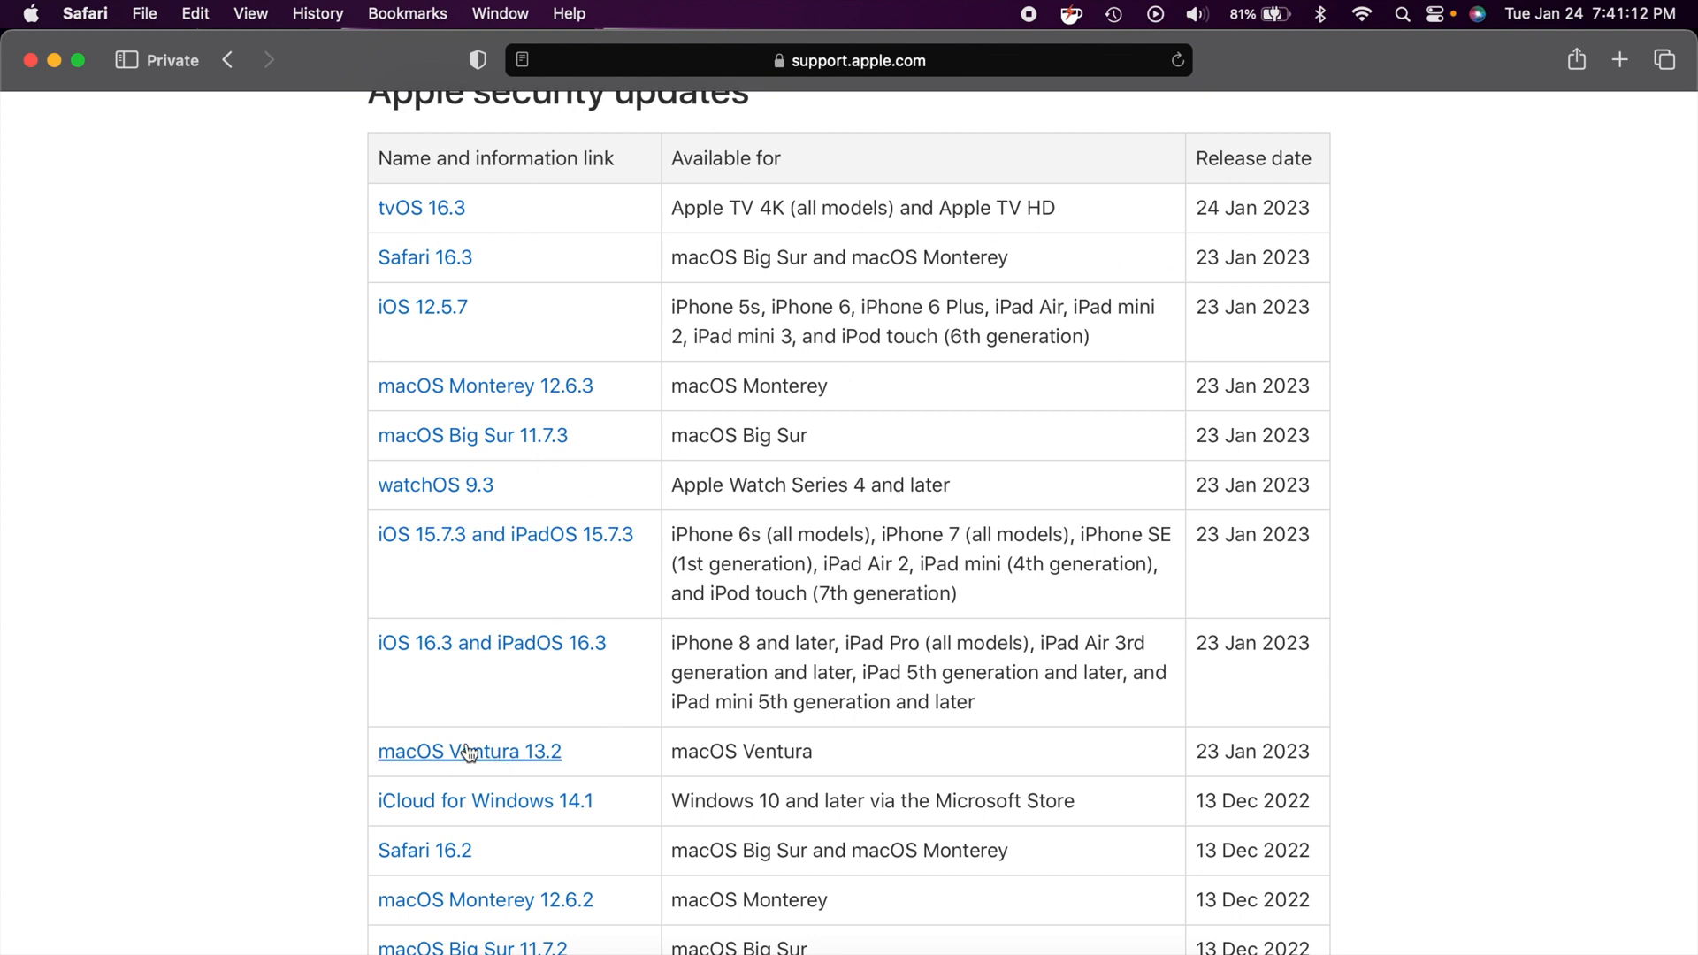
View the macOS Ventura 13.2 security content notes and scroll through them.
left_click(469, 751)
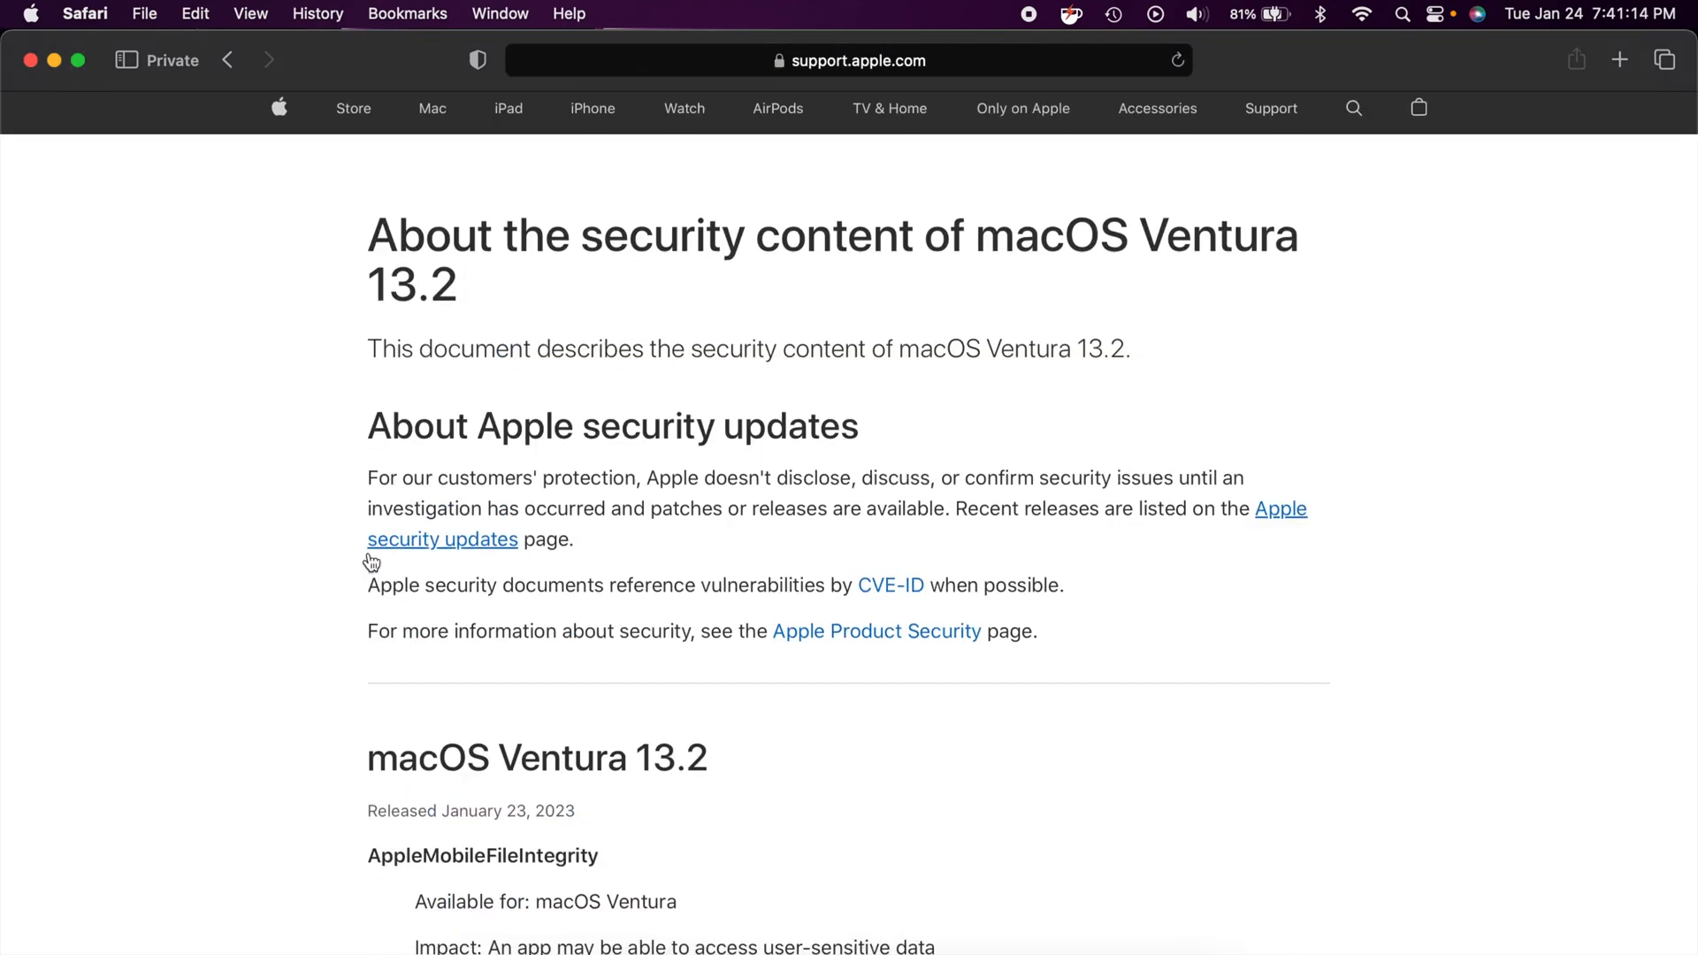
scroll("down", 3)
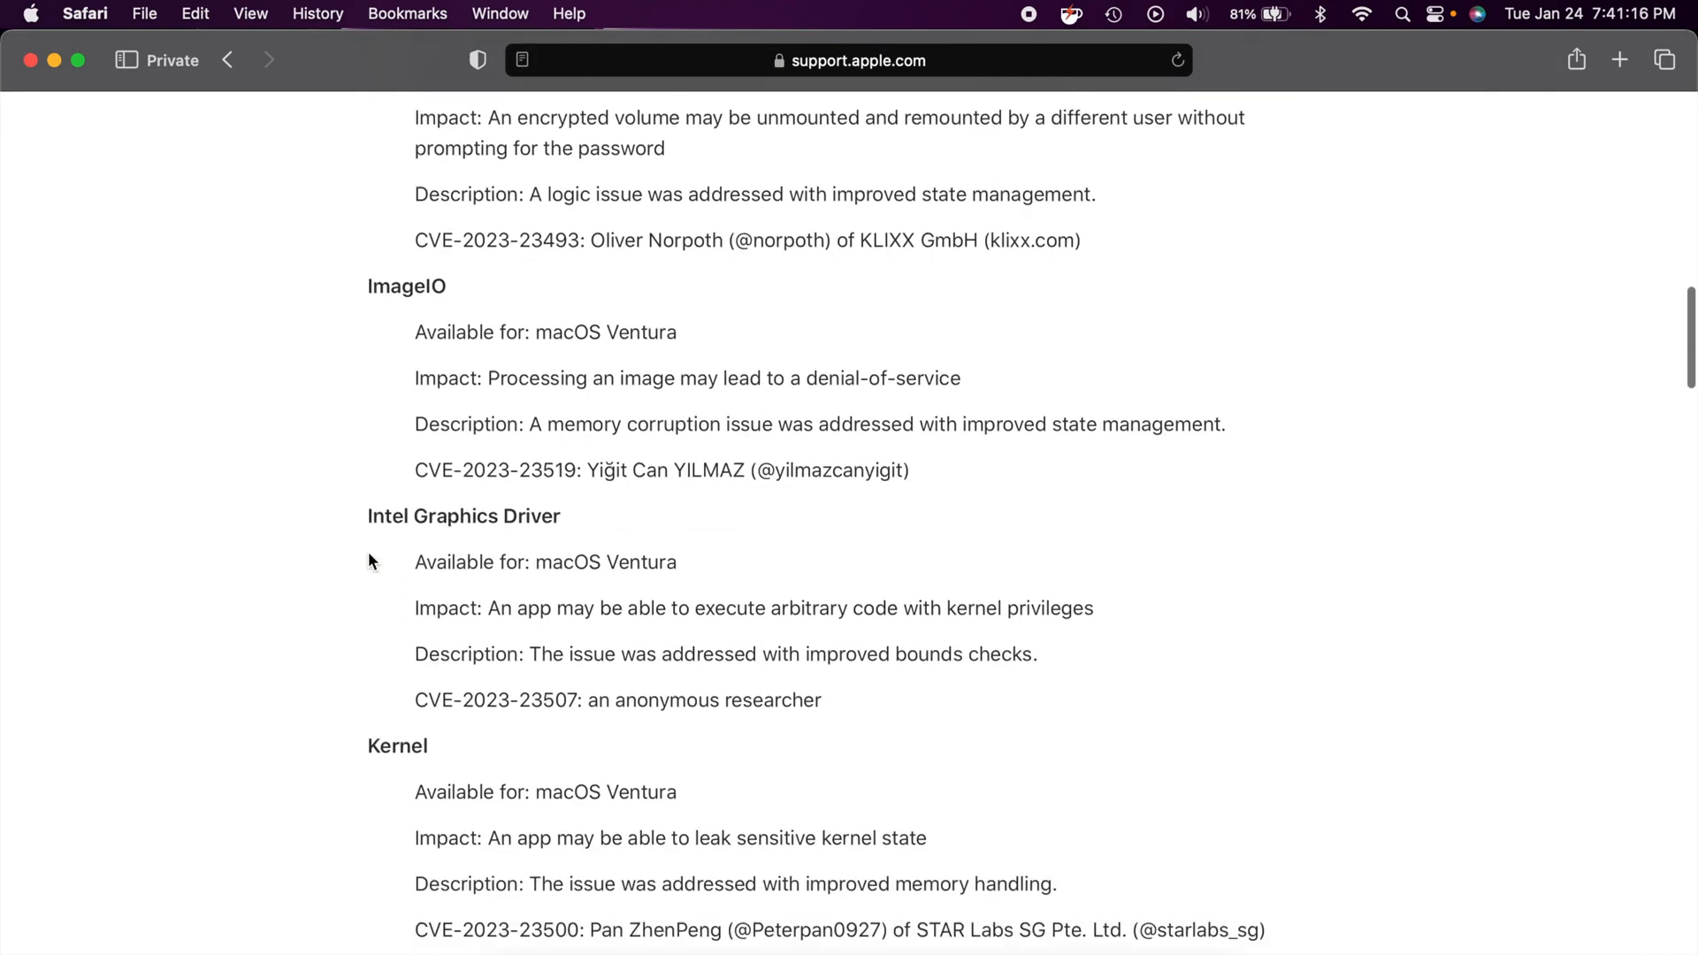
scroll("down", 3)
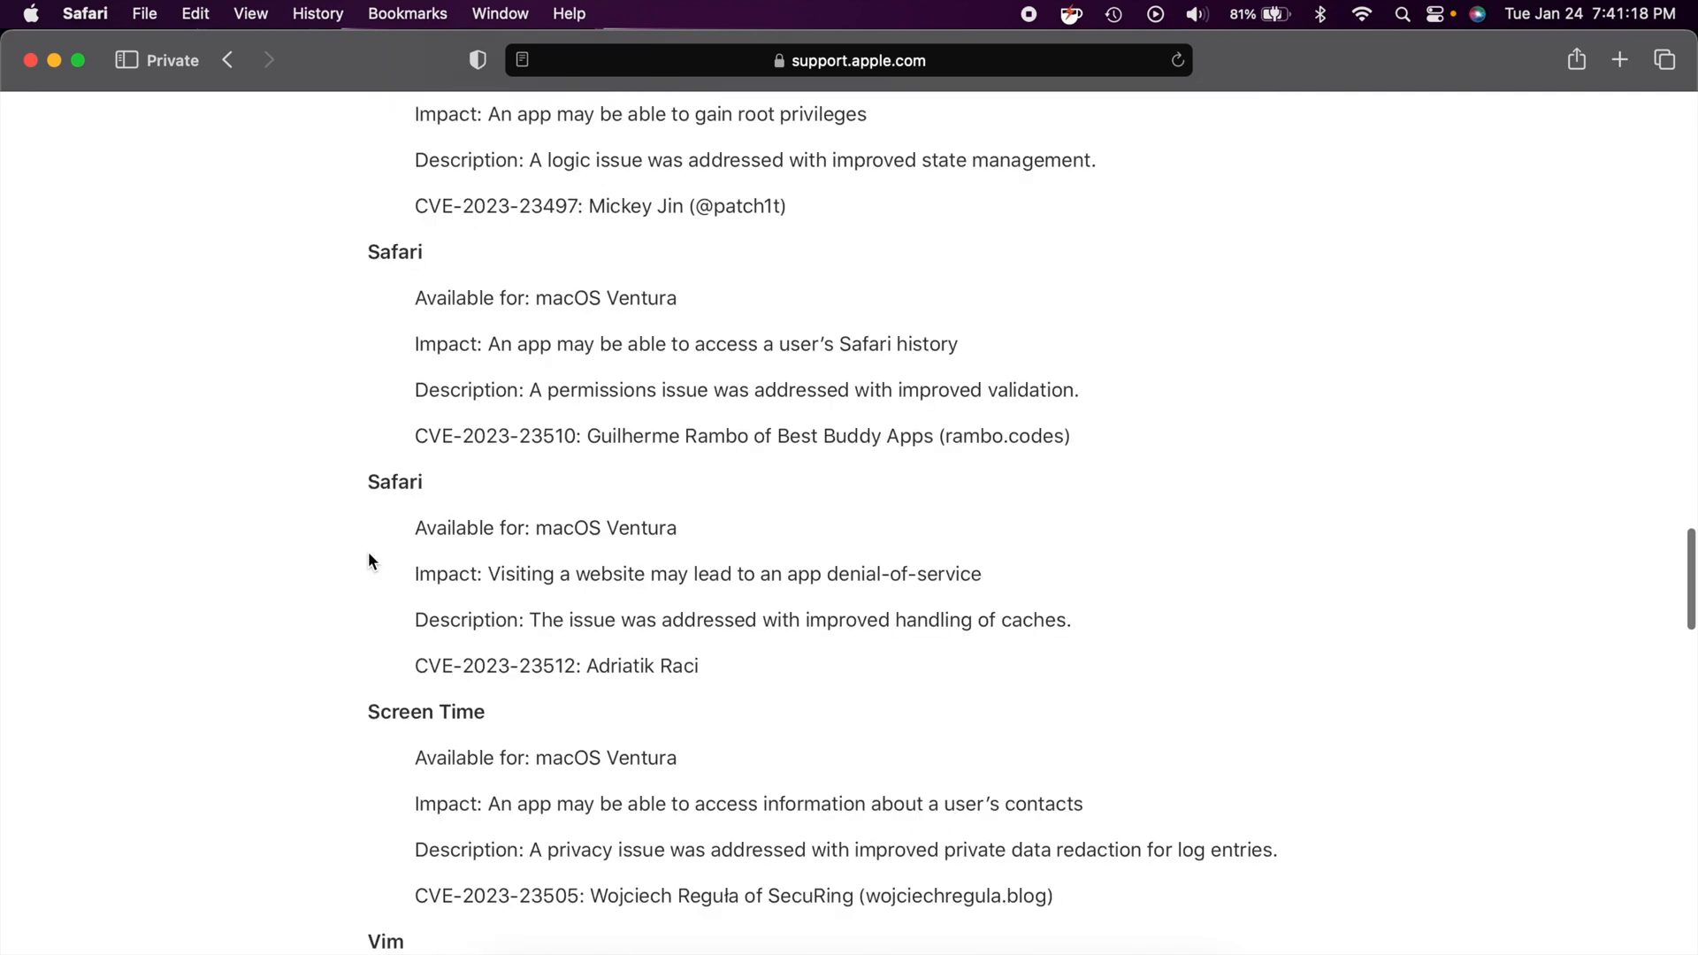
scroll("down", 3)
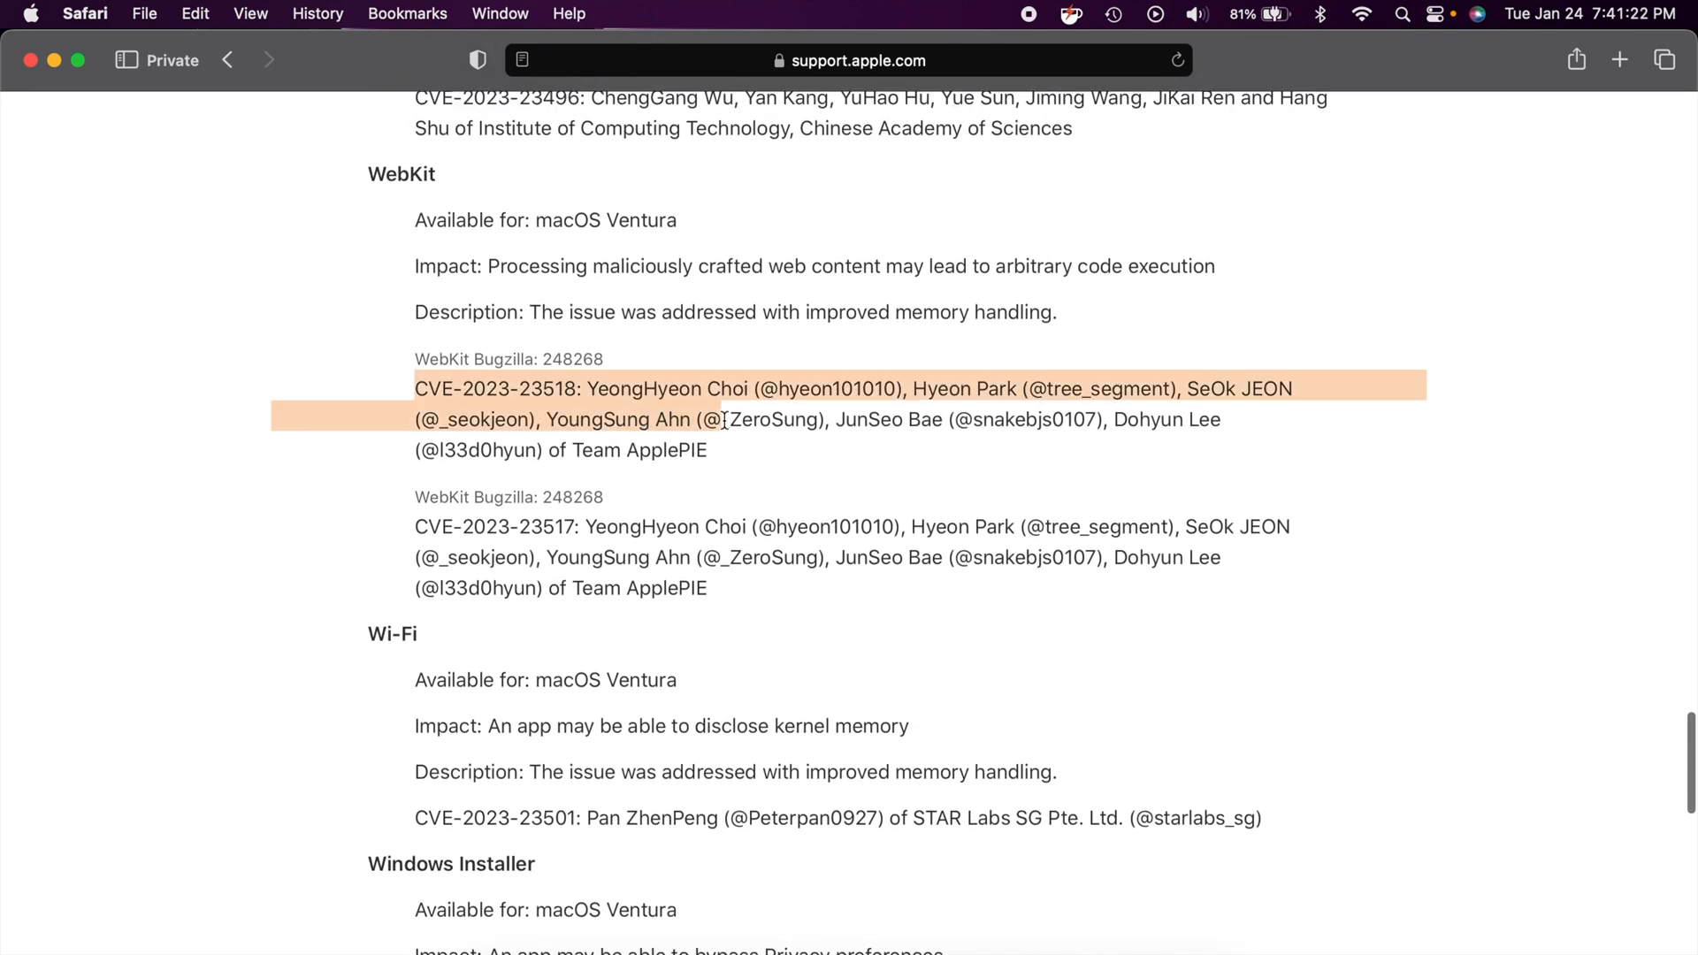
Close the Safari window and bring the Finder desktop to the front.
left_click(315, 442)
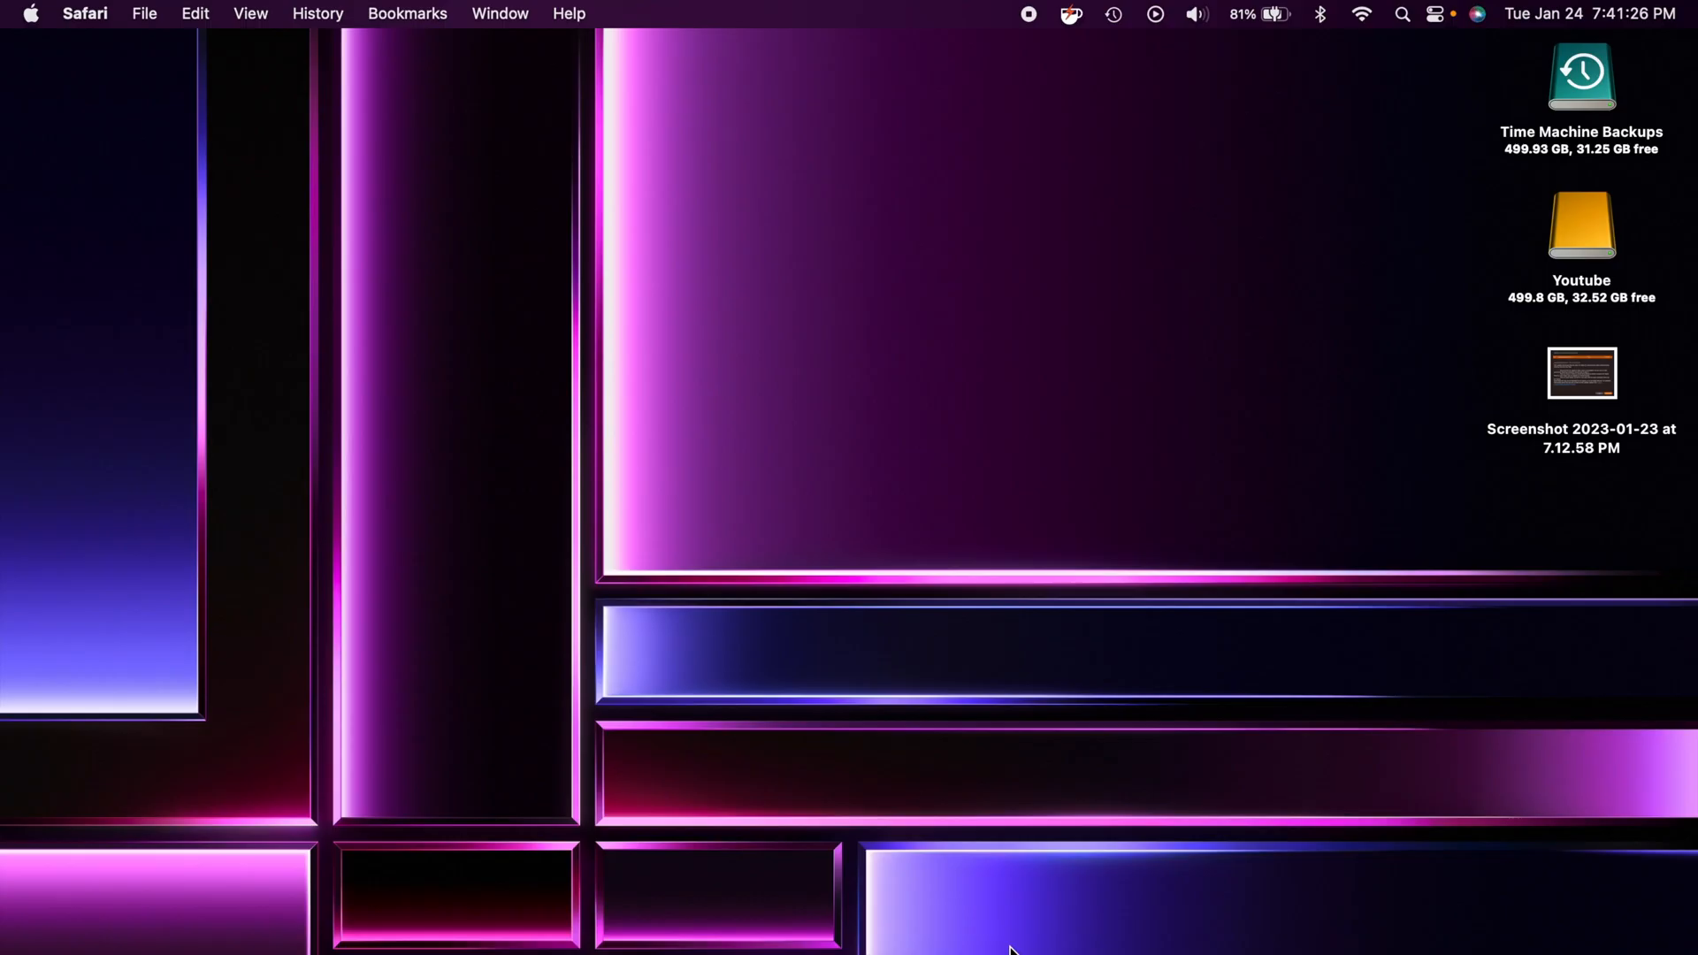
left_click(881, 451)
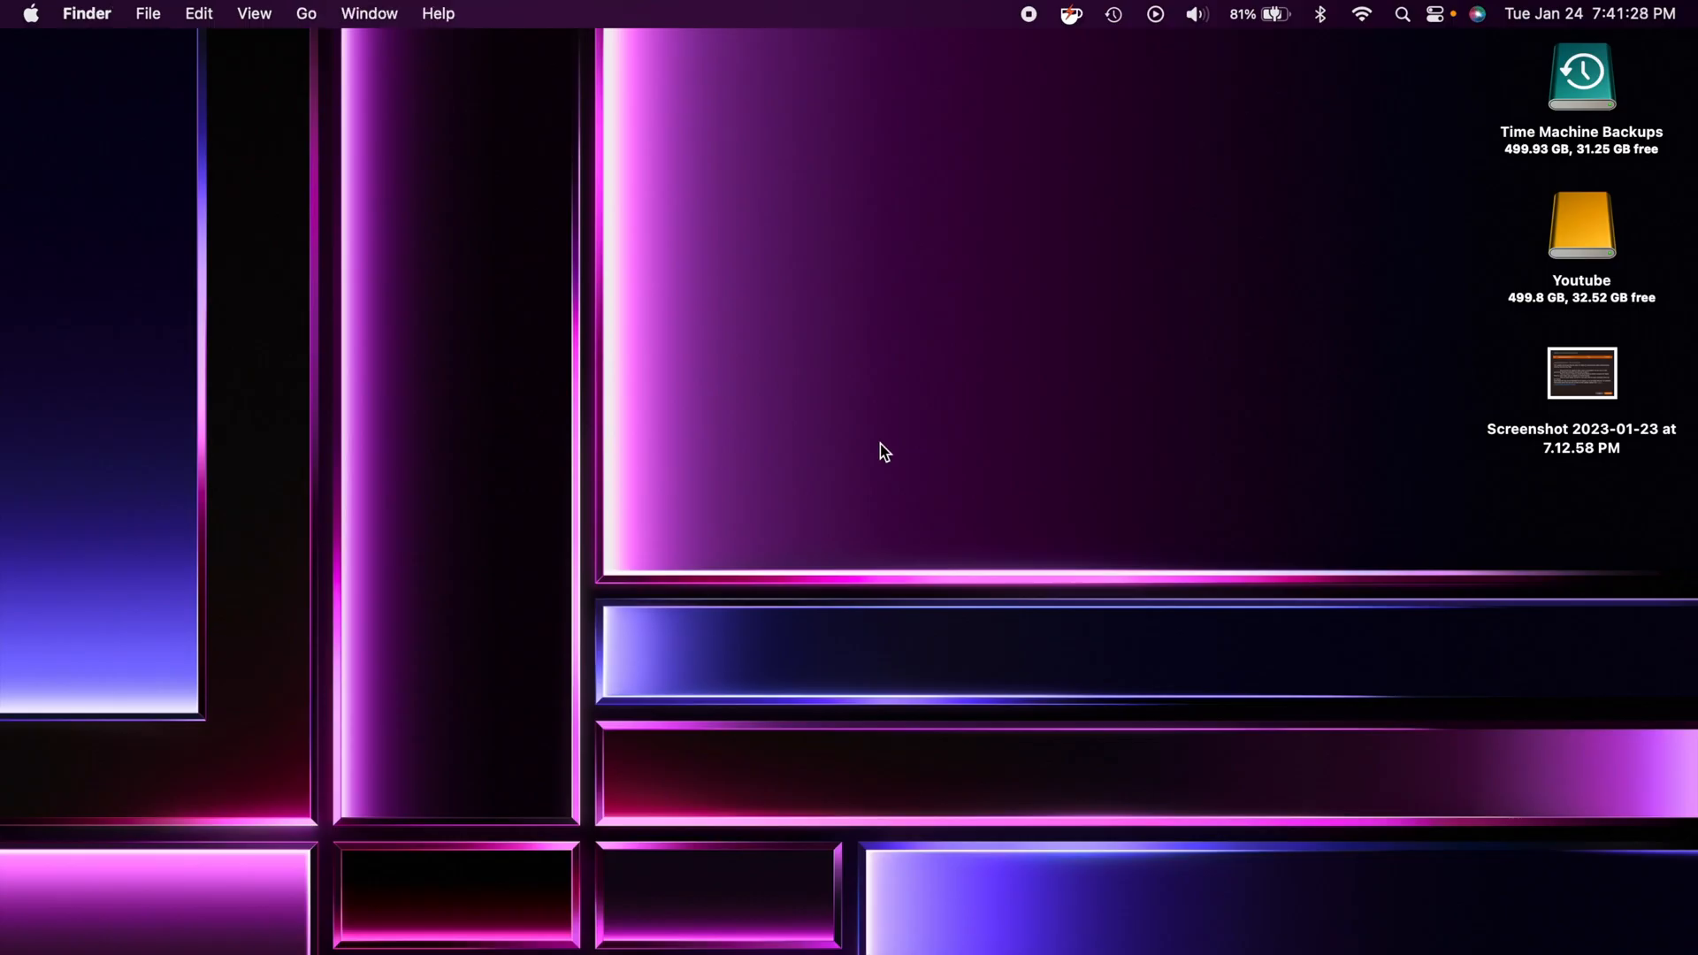